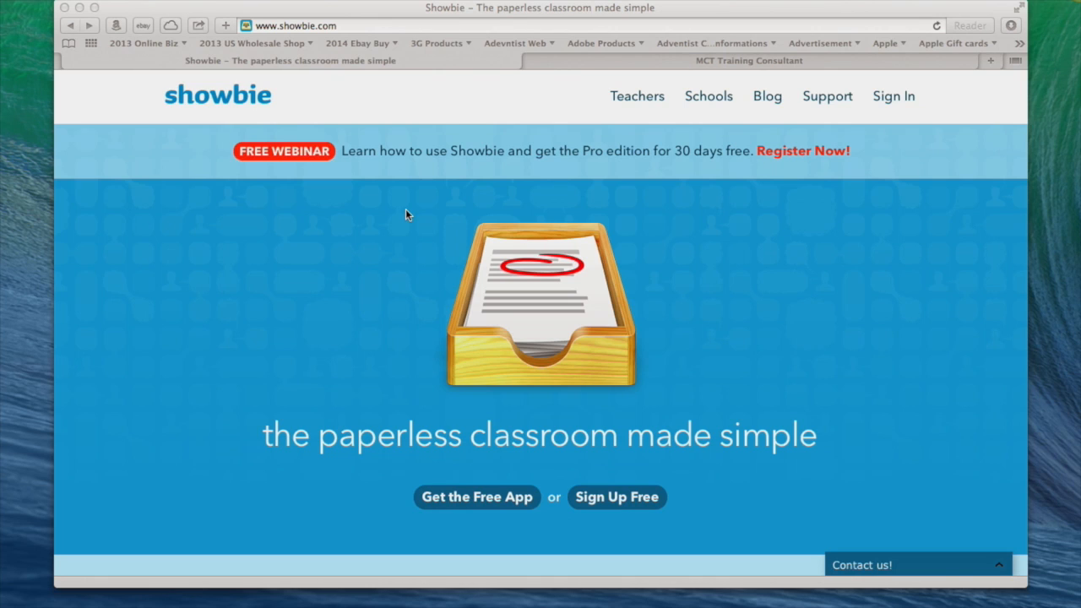
pyautogui.moveTo(414, 305)
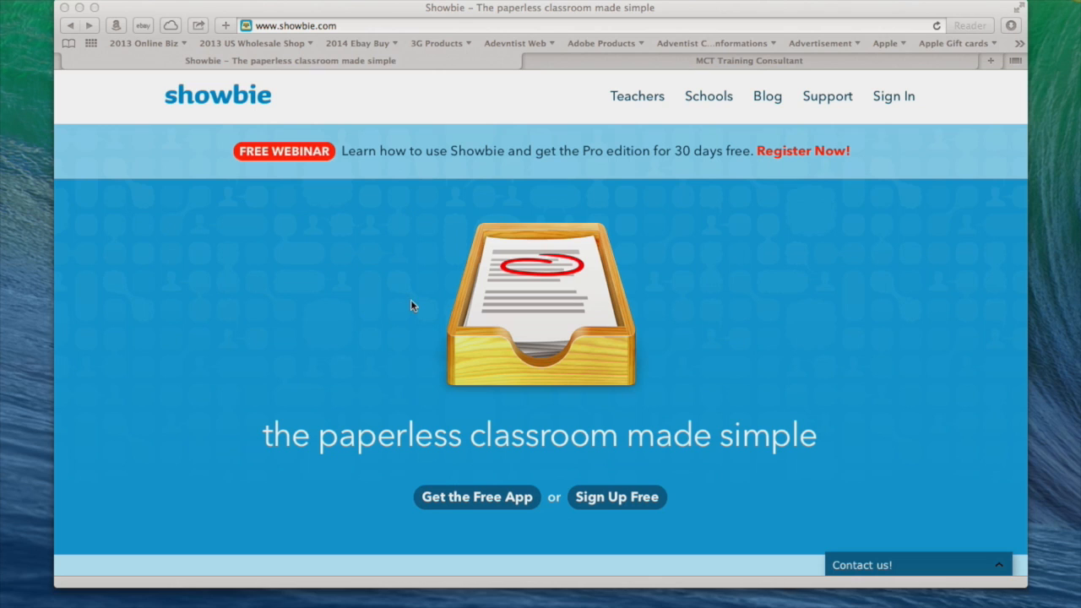
pyautogui.moveTo(709, 476)
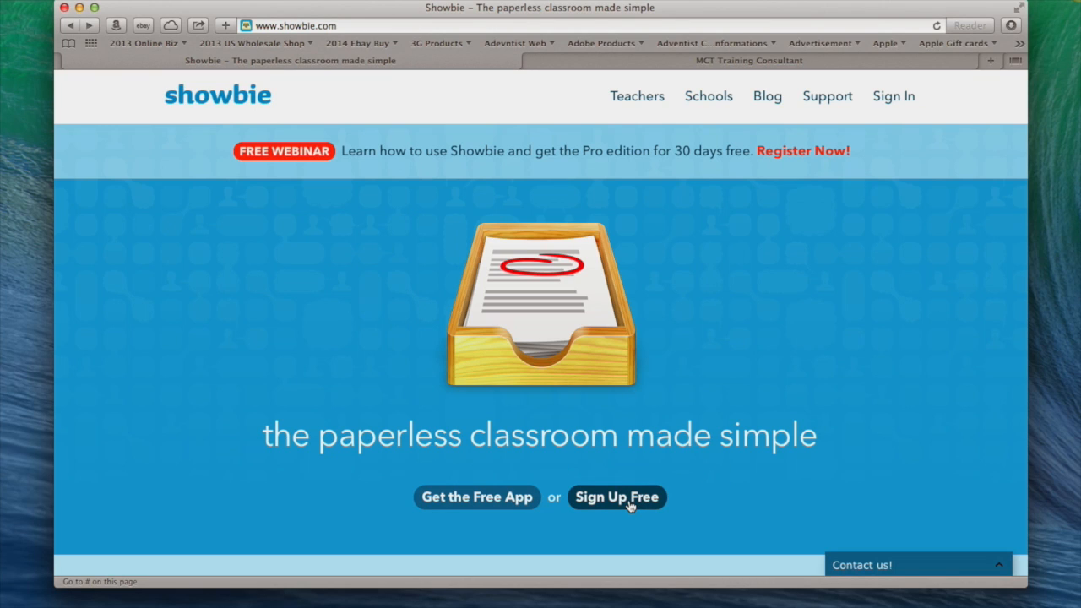
# Step: Start a free Showbie sign-up and pick the 'I'm a Student' option
pyautogui.click(616, 496)
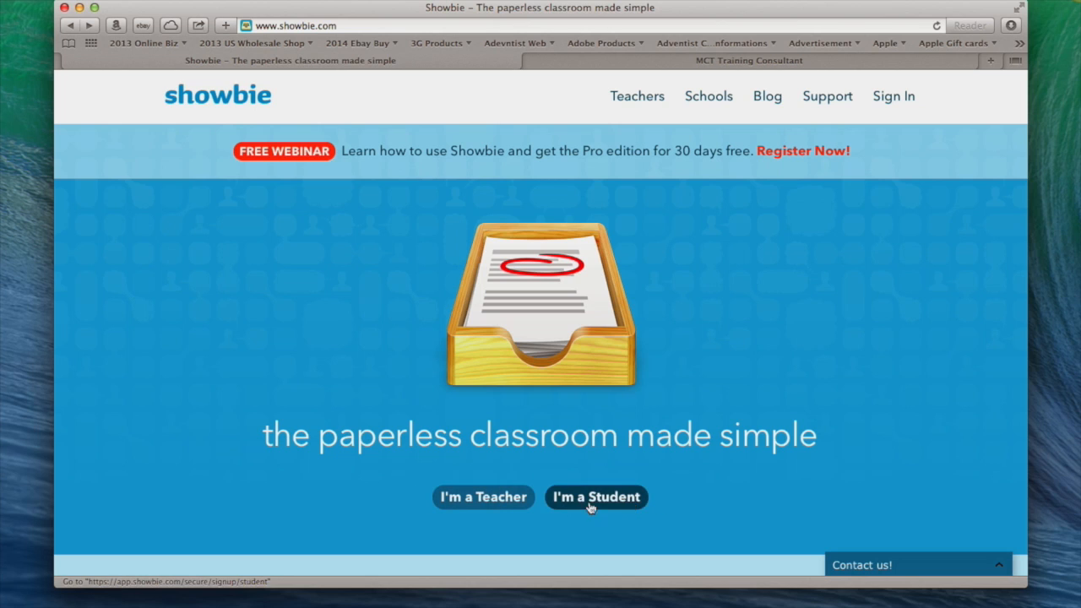
pyautogui.moveTo(484, 496)
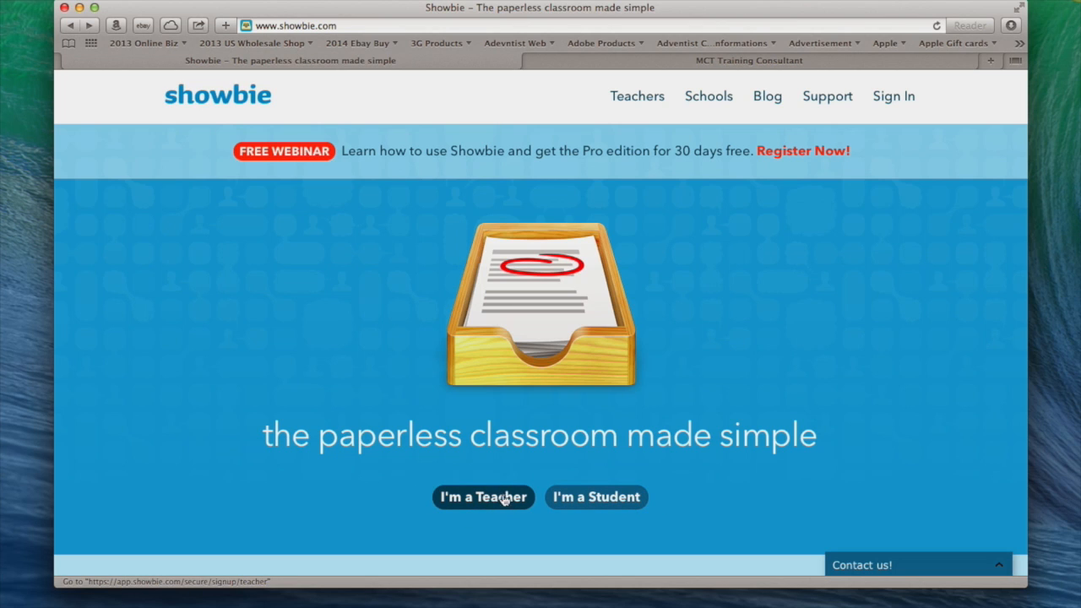
pyautogui.moveTo(640, 459)
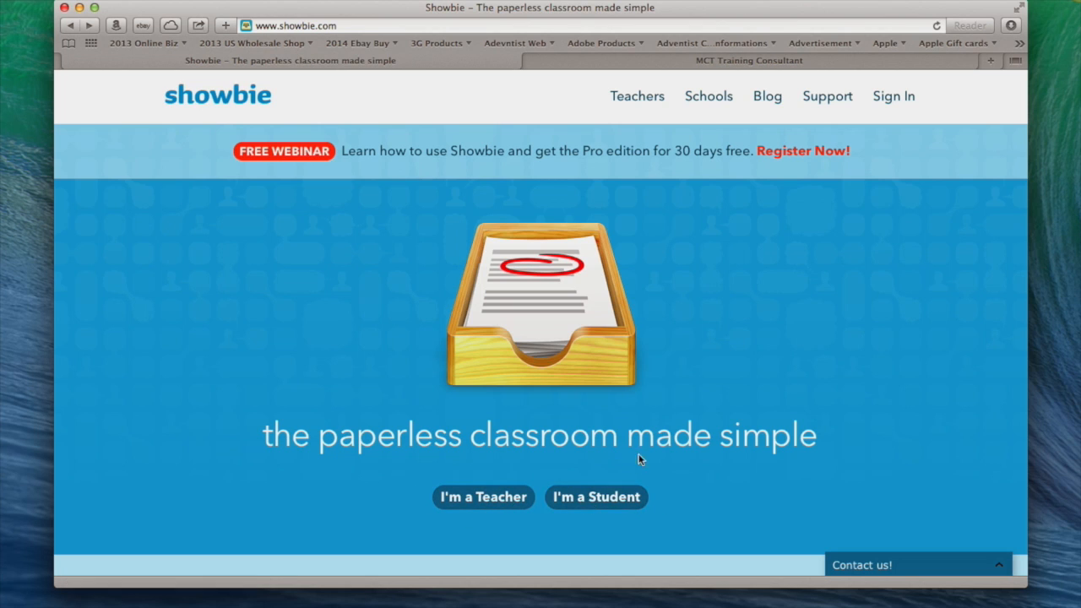
pyautogui.moveTo(566, 460)
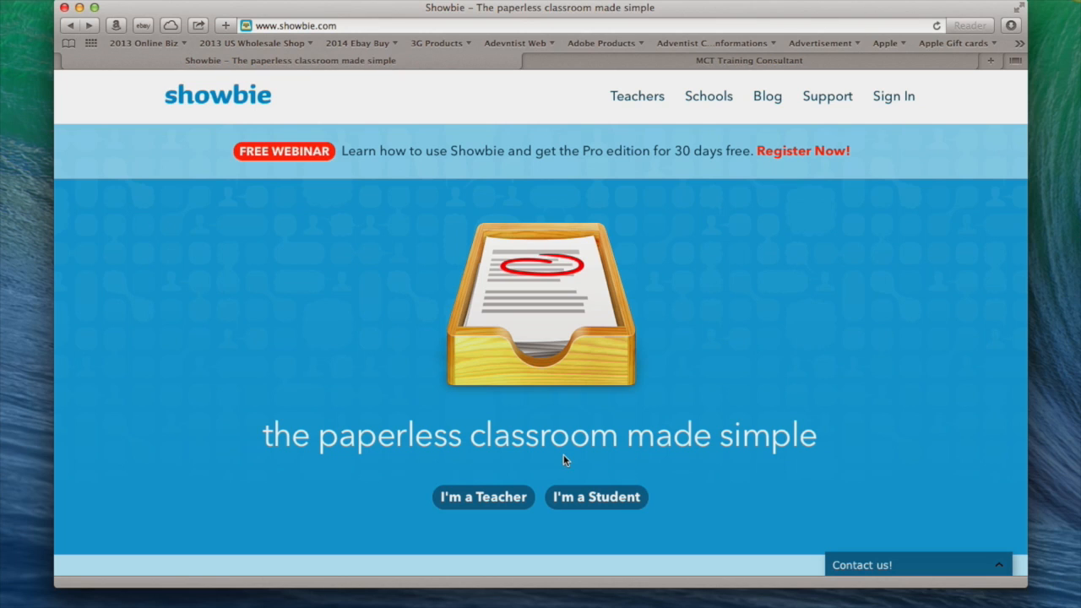
pyautogui.moveTo(596, 497)
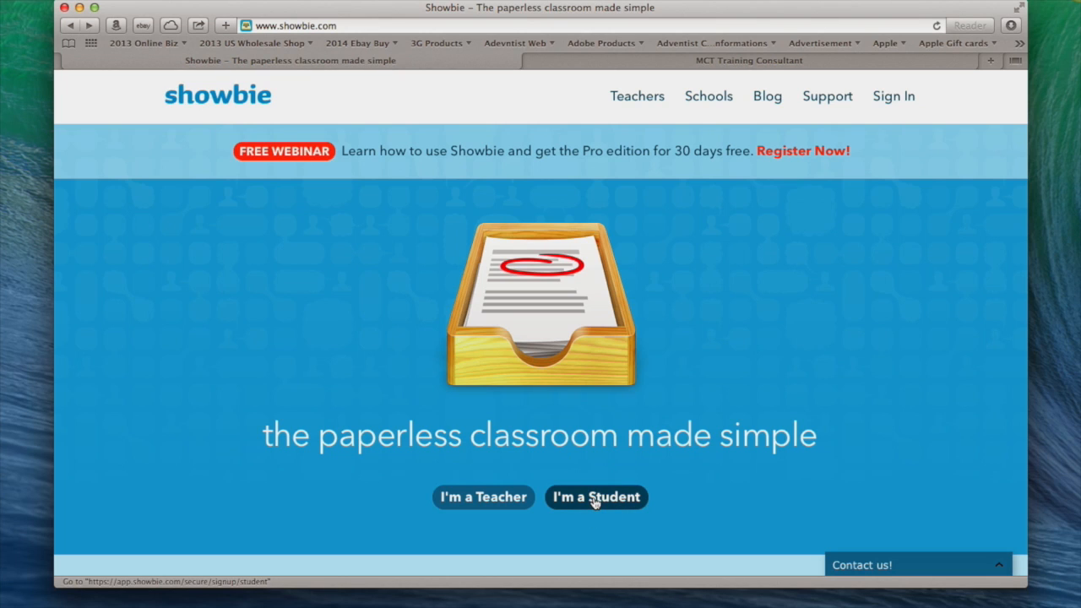
pyautogui.click(596, 497)
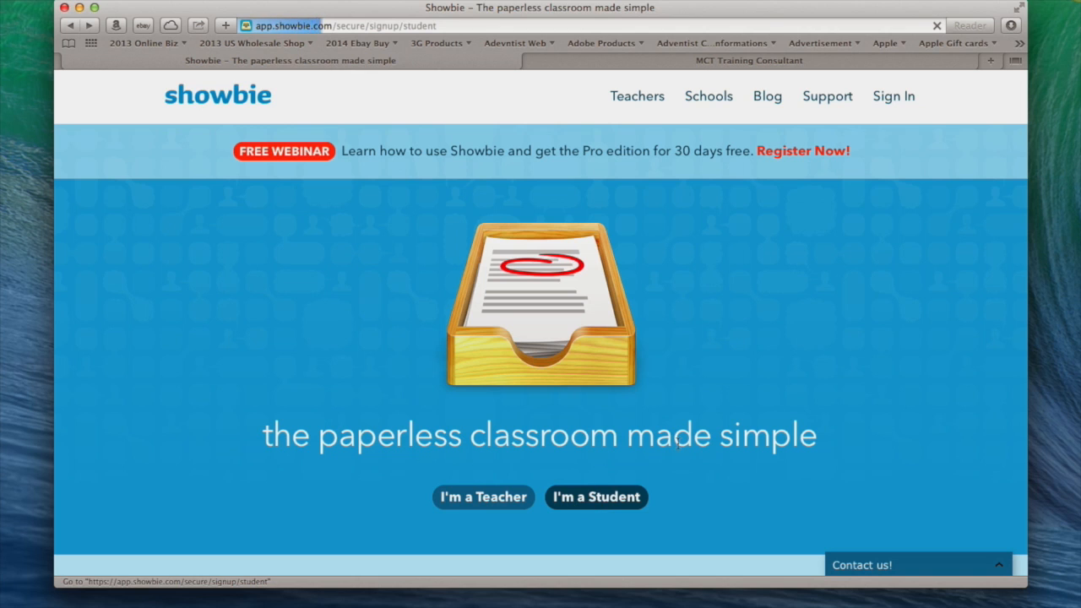
pyautogui.click(596, 497)
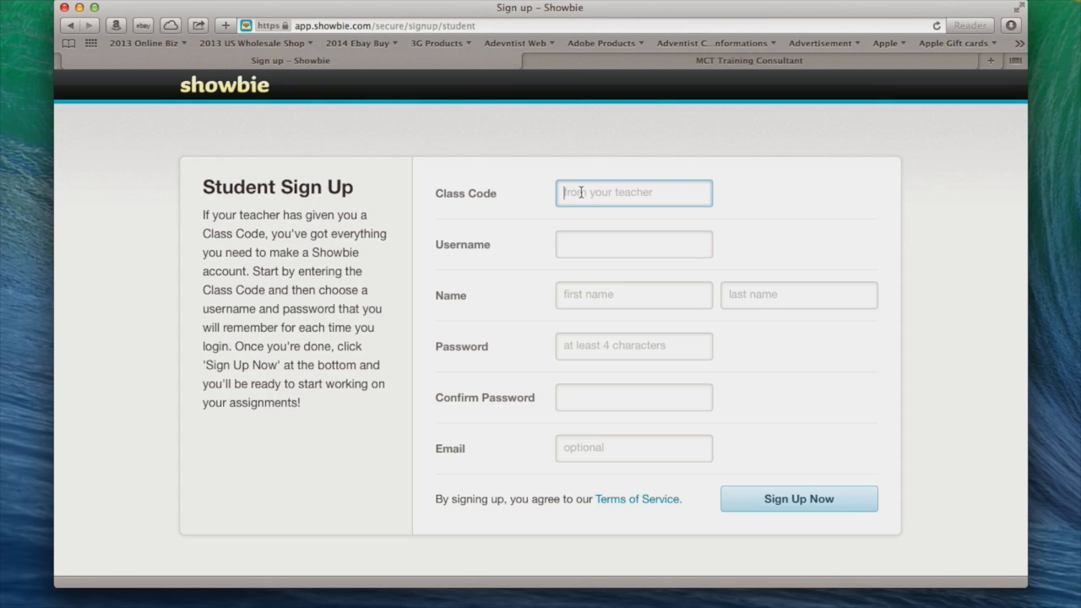
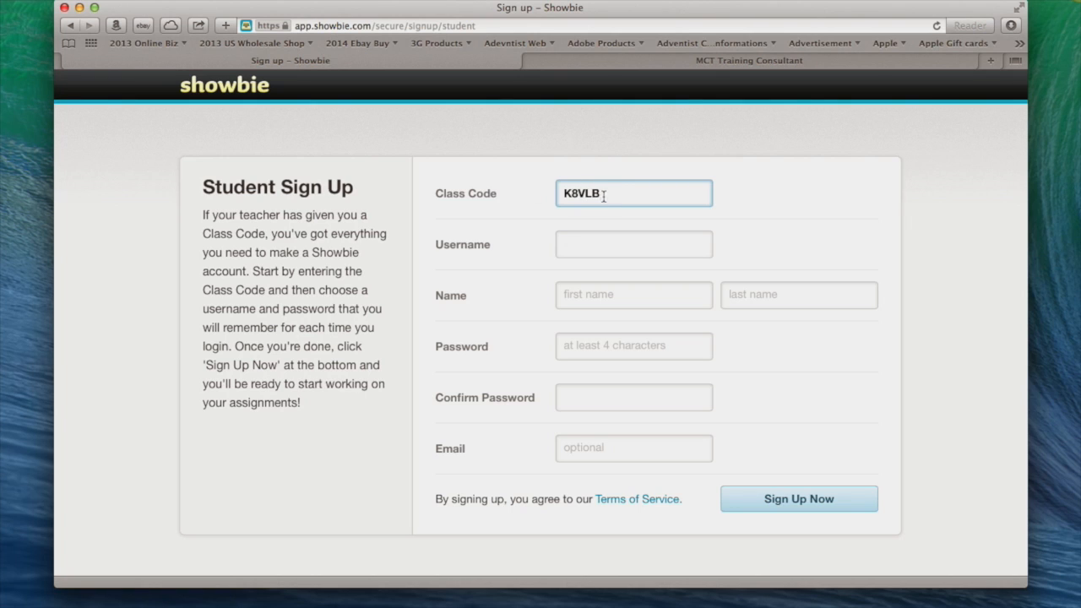
pyautogui.click(634, 244)
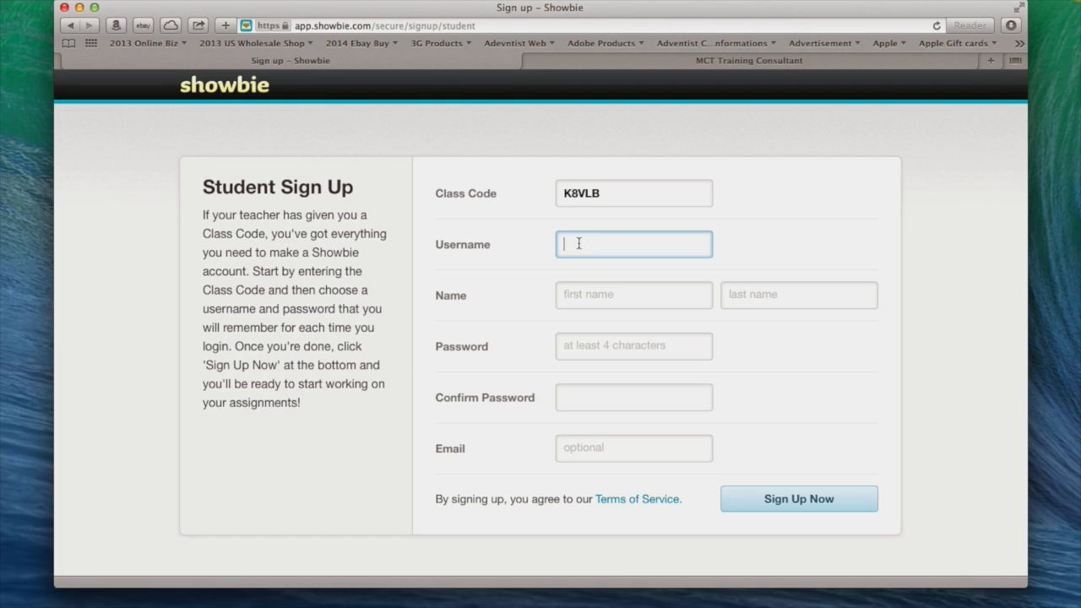
pyautogui.write('john')
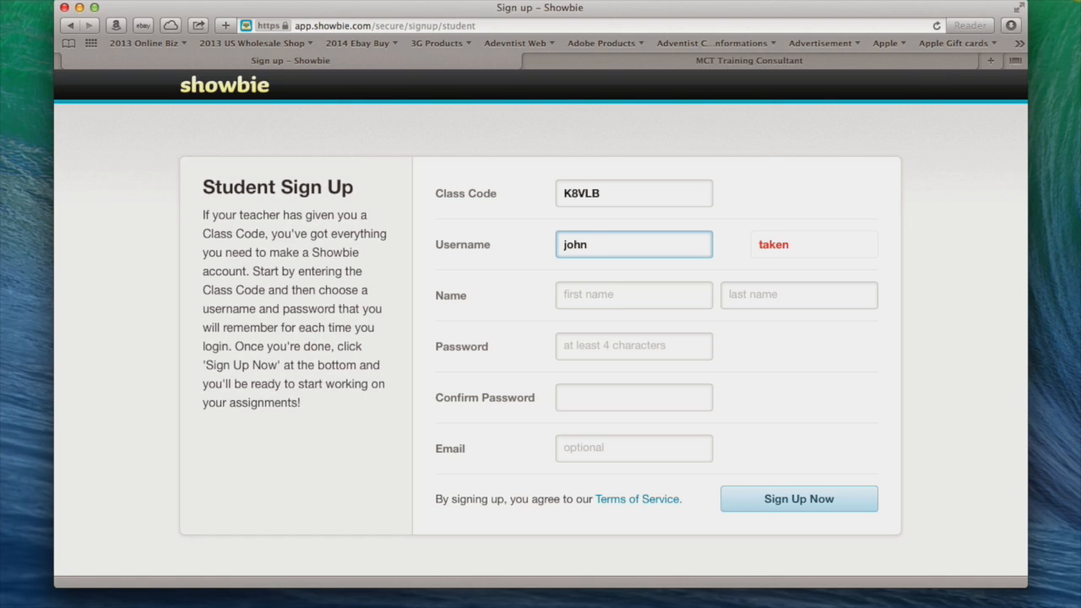
pyautogui.write('1')
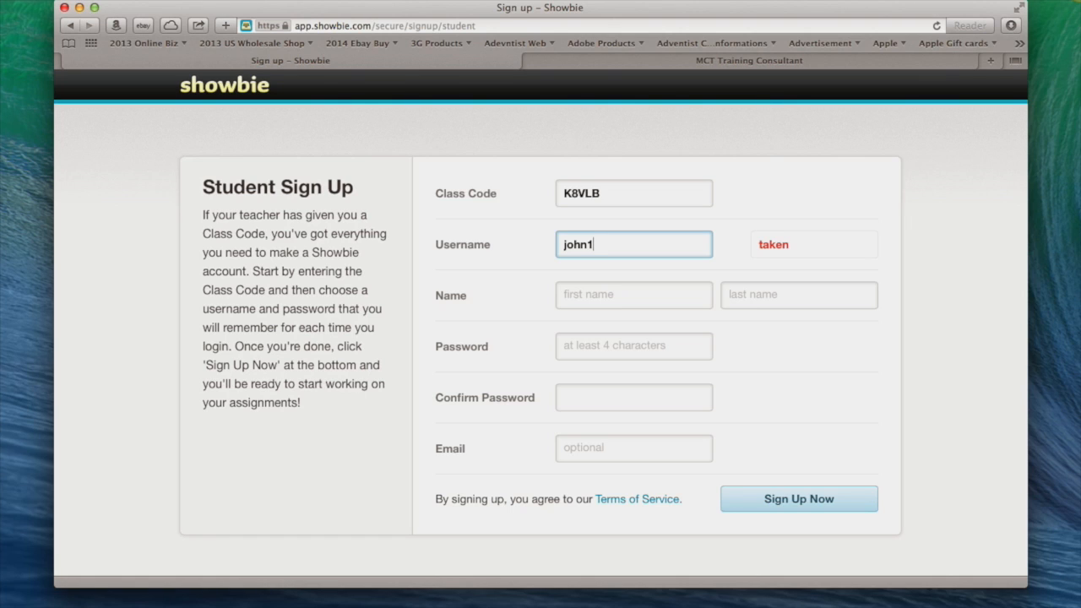
pyautogui.write('2')
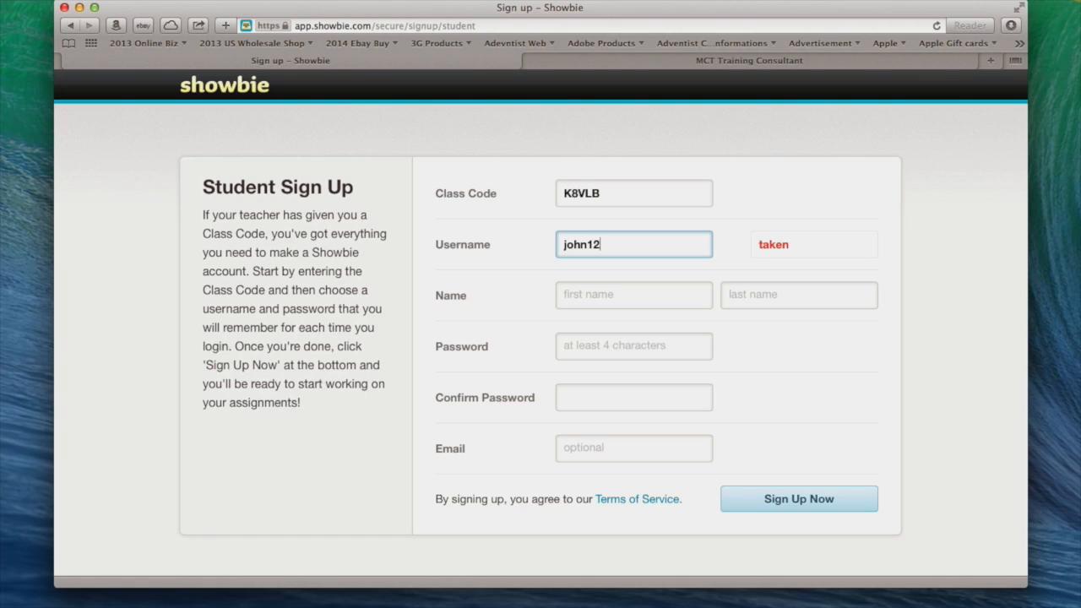
pyautogui.write('3')
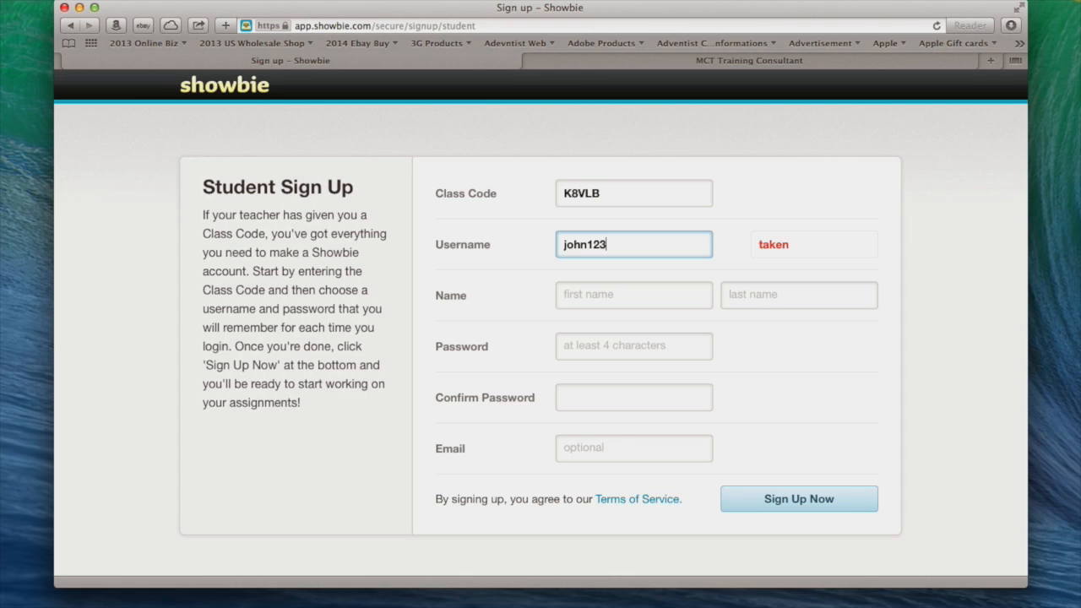
pyautogui.write('4')
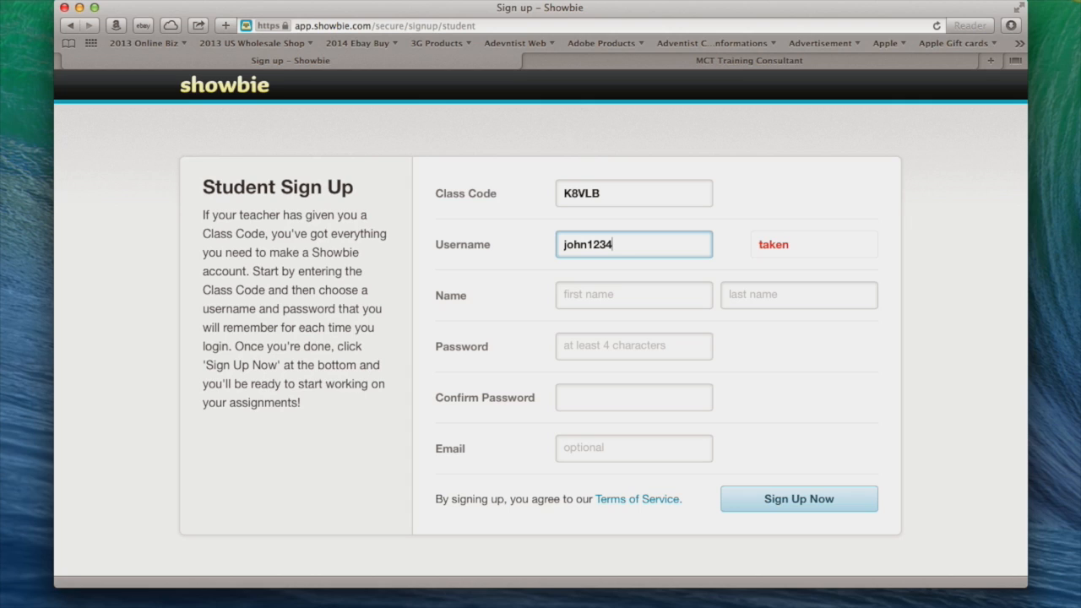
pyautogui.write('_')
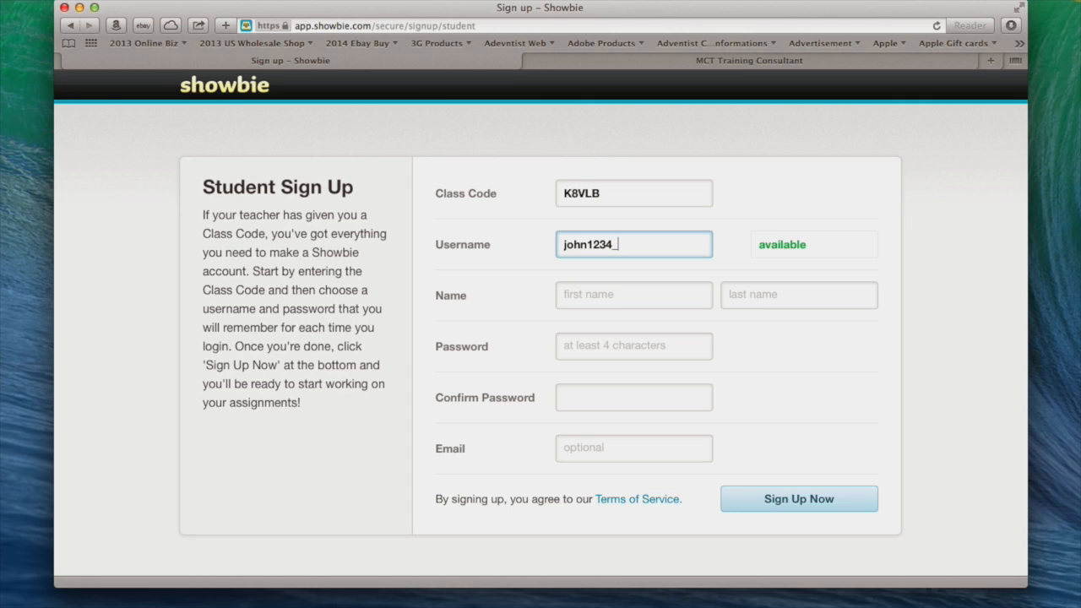
pyautogui.press('Backspace')
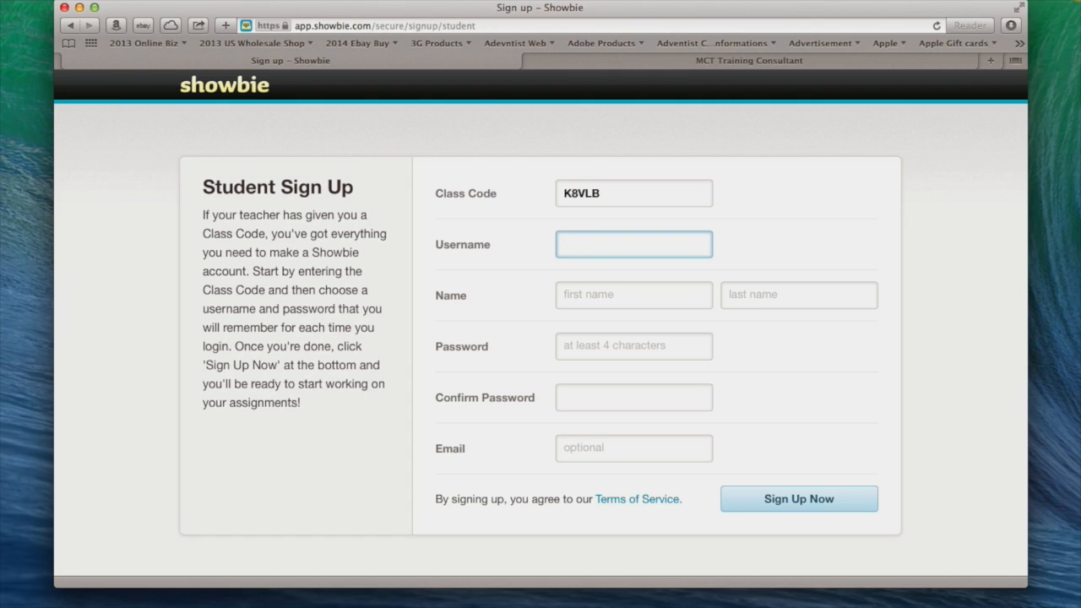
# Step: Add 'hhdd' and 'Jo' to the account fields and enter the password
pyautogui.write('hhdd')
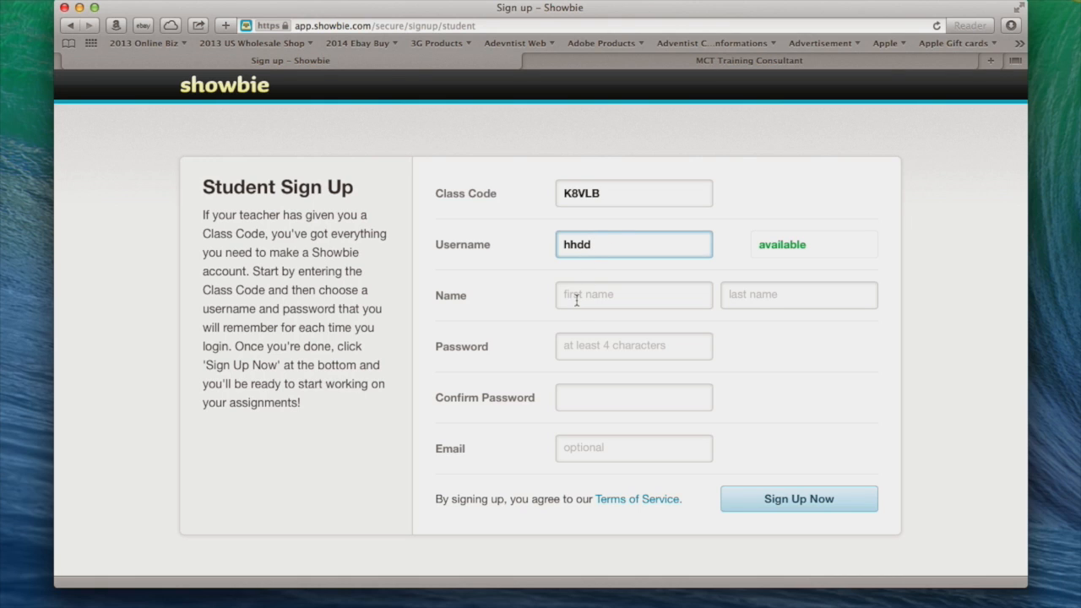
pyautogui.write('John')
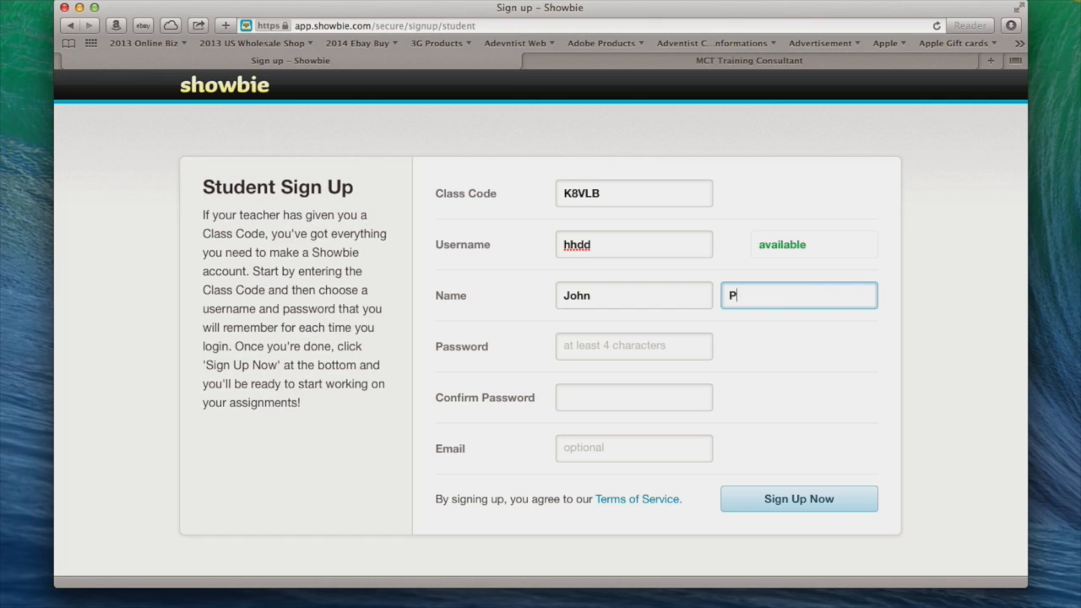
pyautogui.click(634, 347)
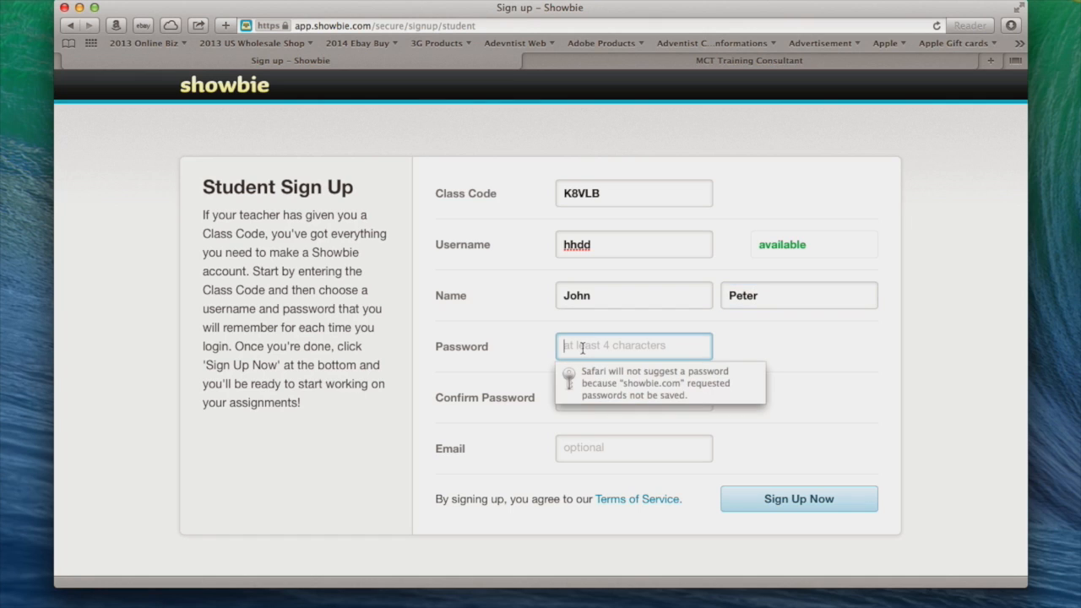
pyautogui.write('•••••')
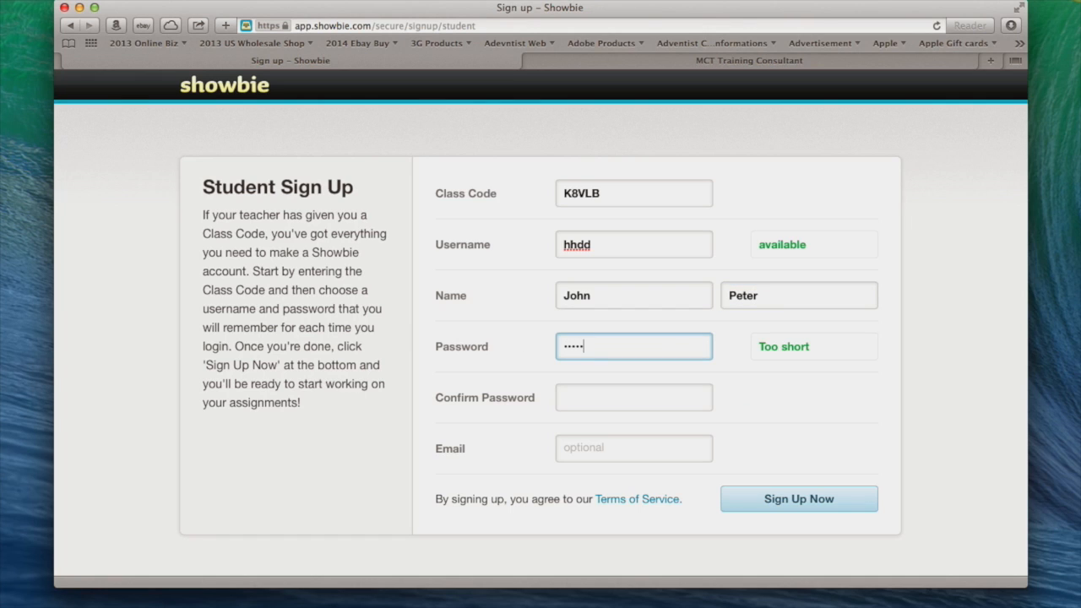
pyautogui.click(633, 397)
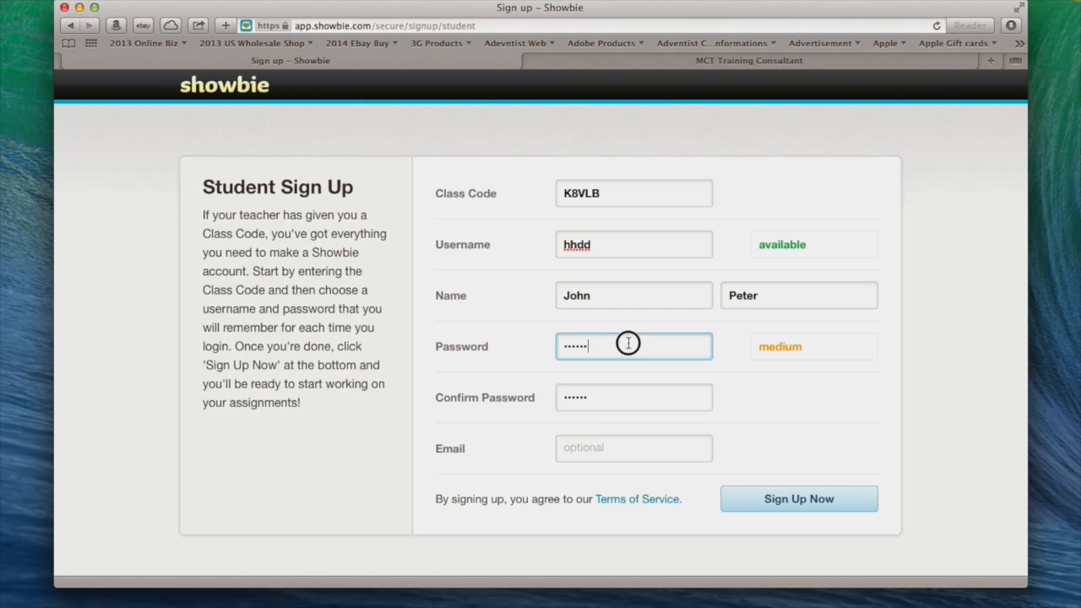
pyautogui.moveTo(639, 336)
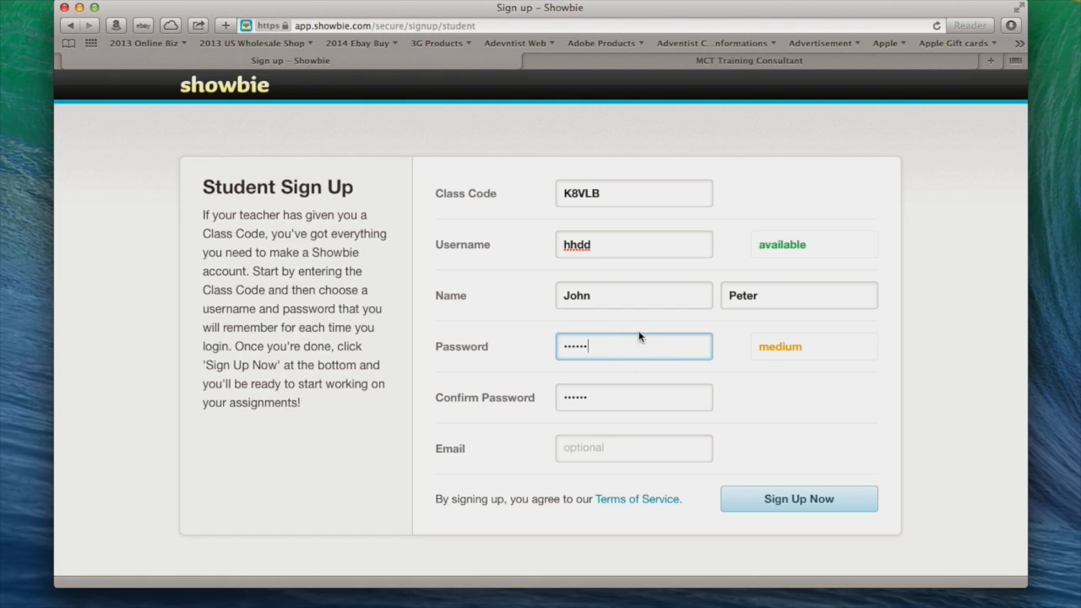
pyautogui.click(634, 397)
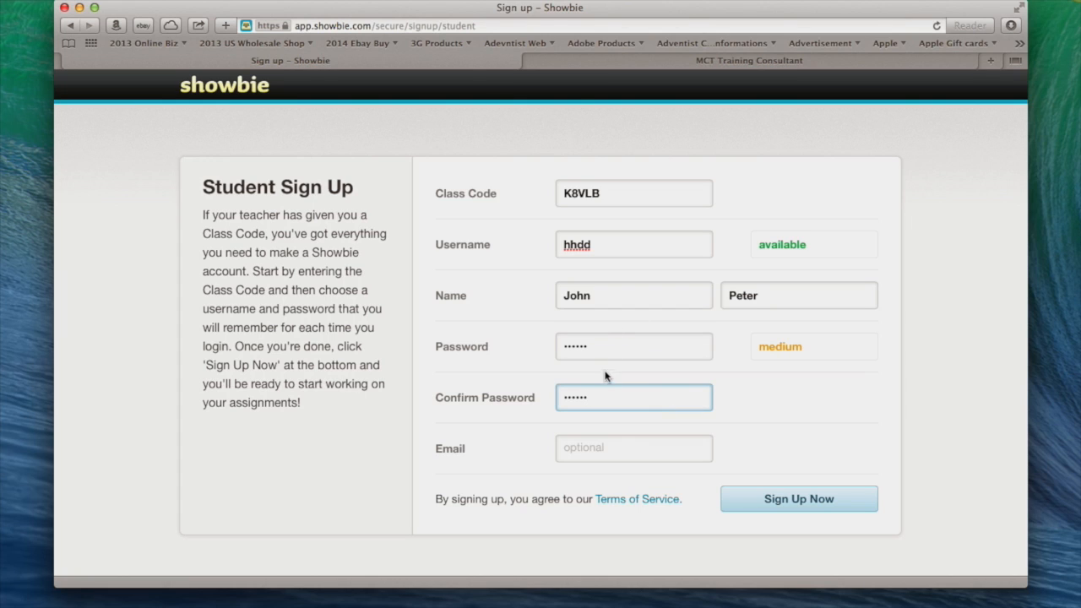
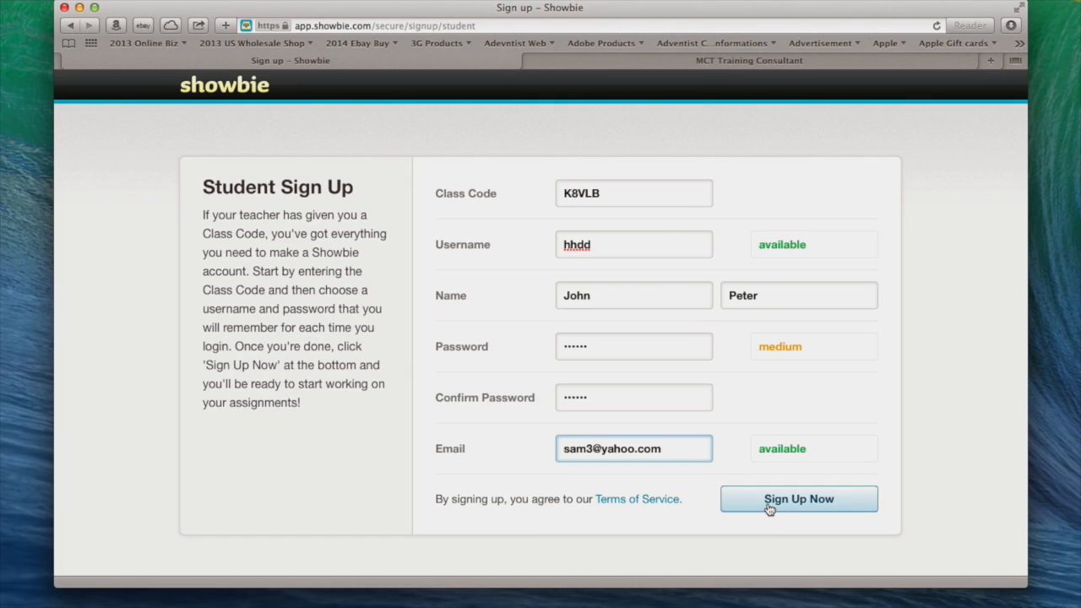
pyautogui.moveTo(715, 269)
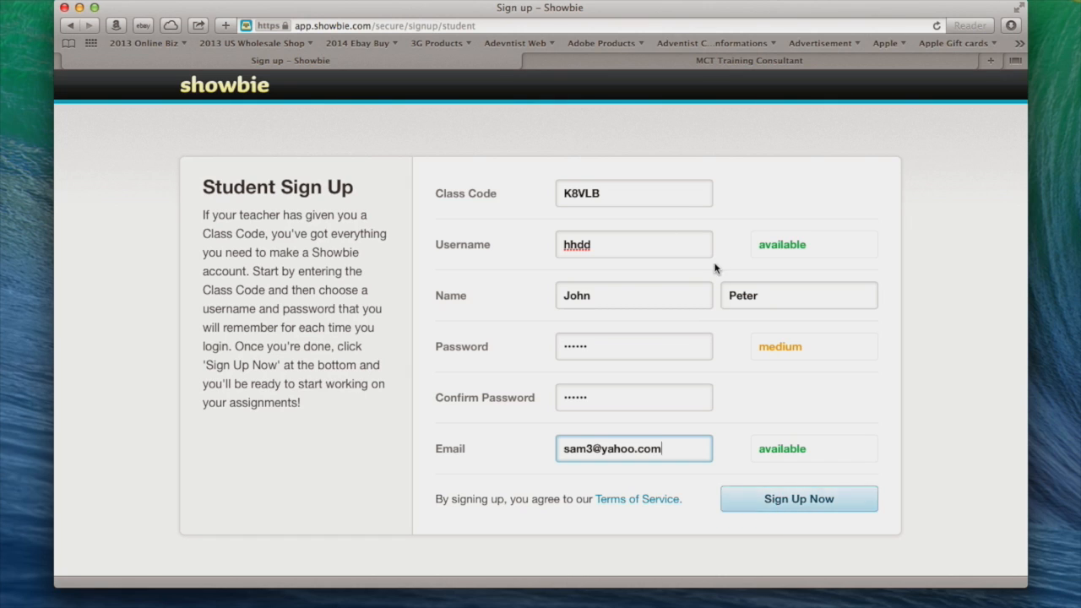
pyautogui.moveTo(625, 171)
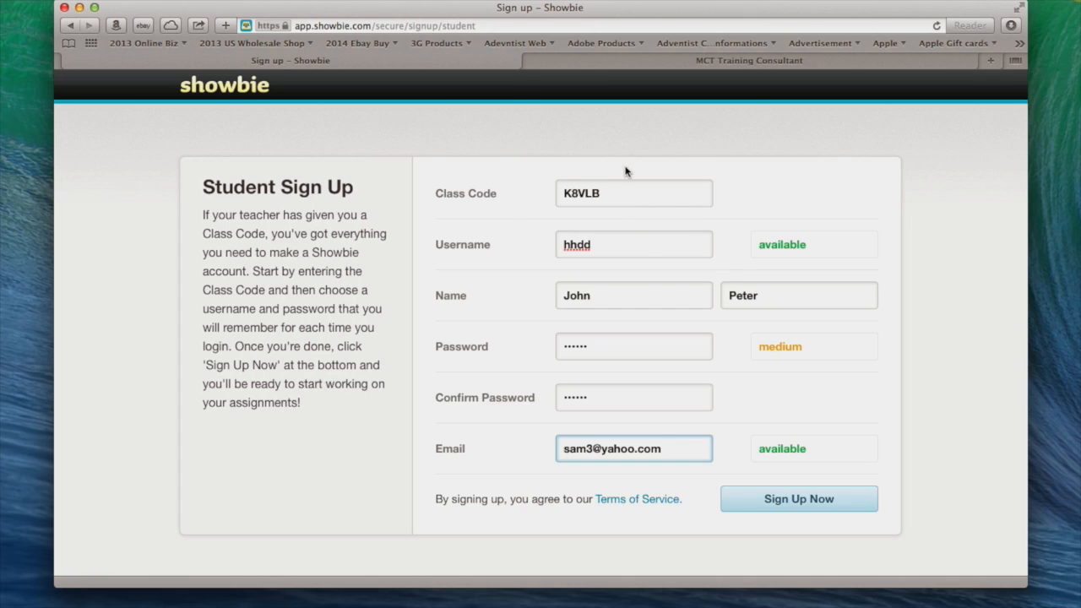
pyautogui.moveTo(455, 246)
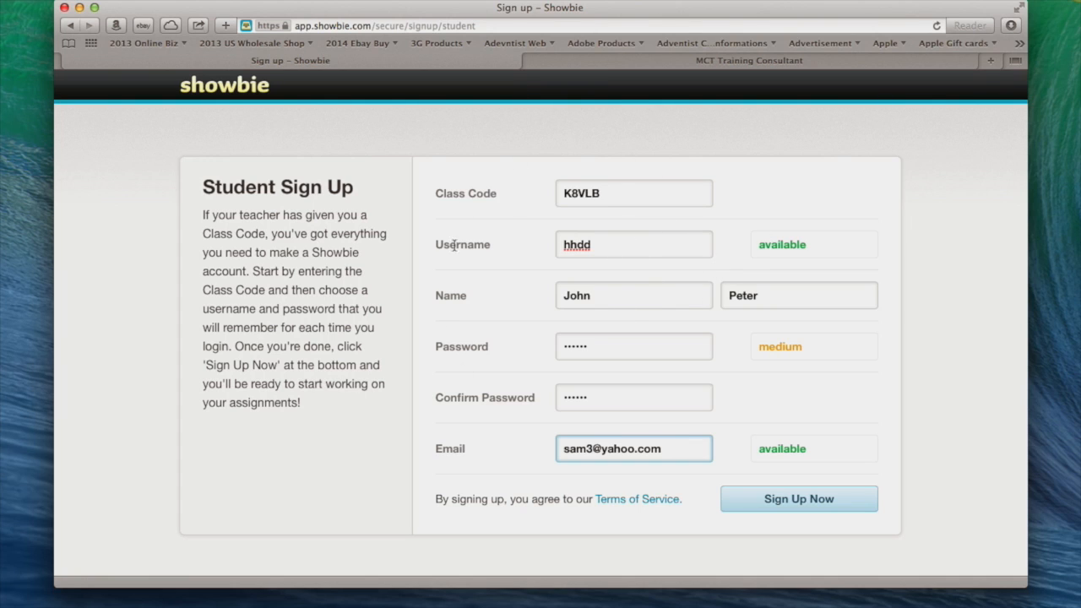
pyautogui.moveTo(462, 402)
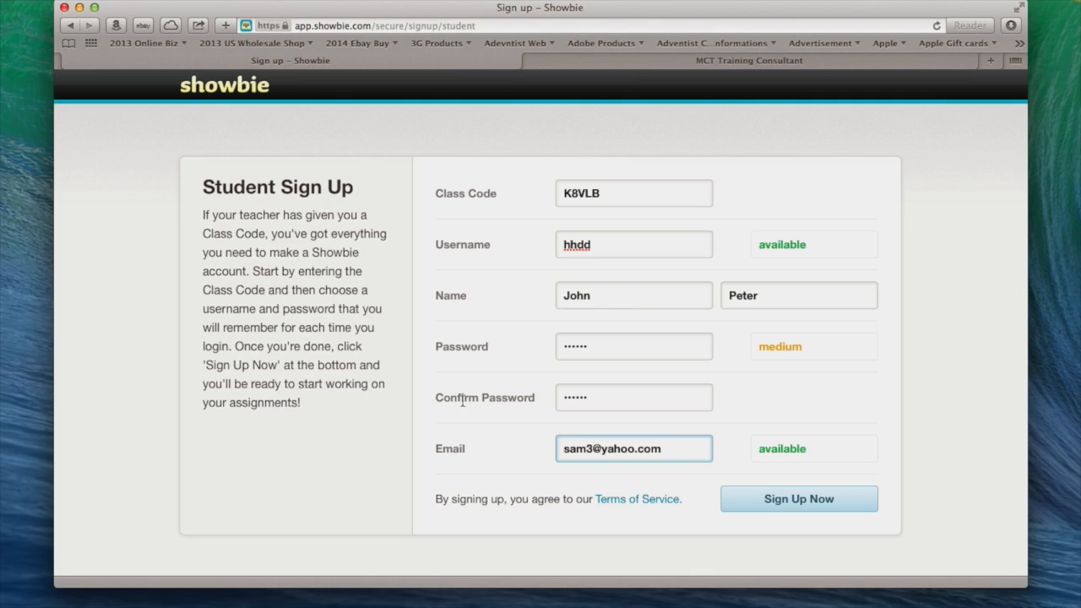
pyautogui.moveTo(684, 377)
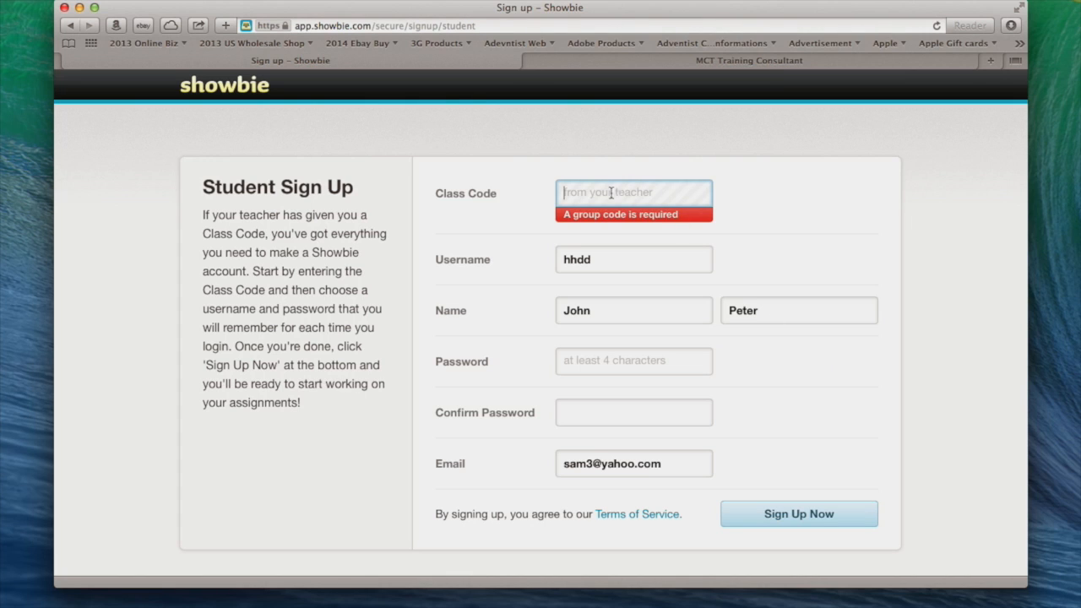
pyautogui.moveTo(640, 200)
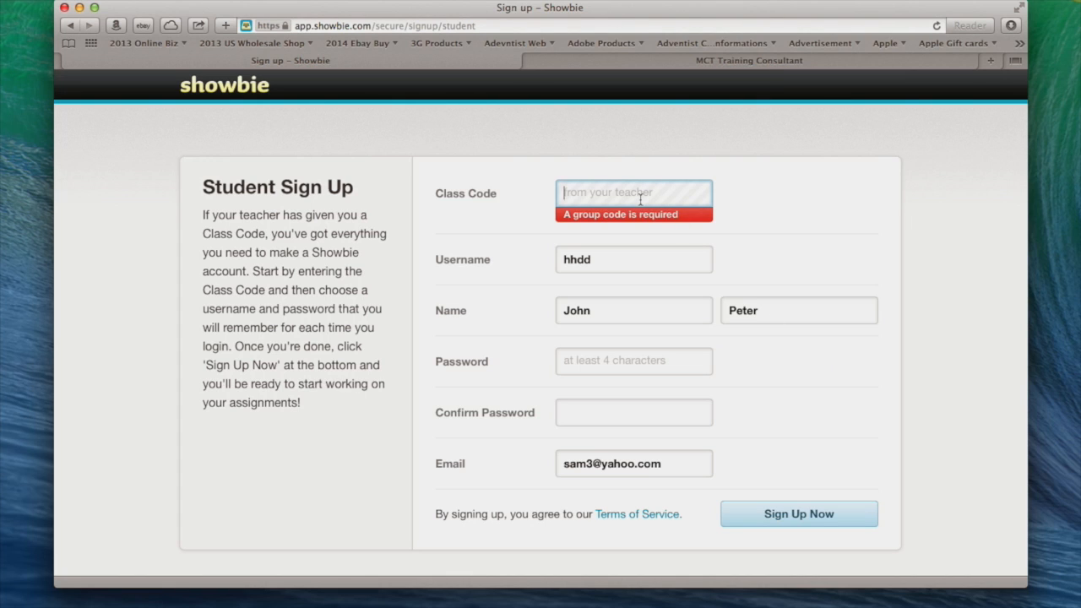
pyautogui.moveTo(300, 142)
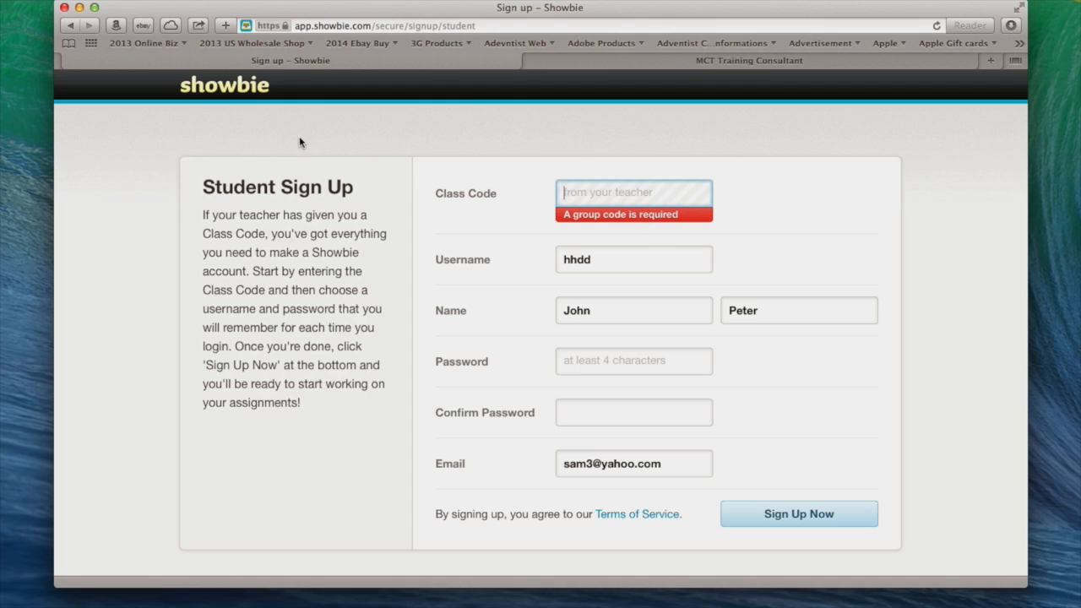
pyautogui.moveTo(637, 287)
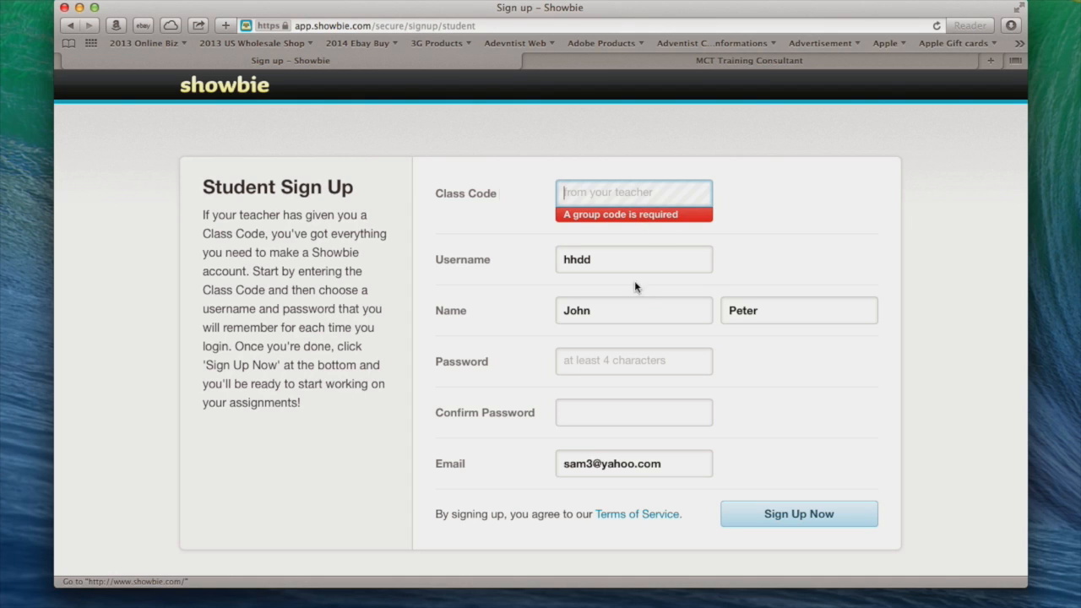
pyautogui.moveTo(645, 337)
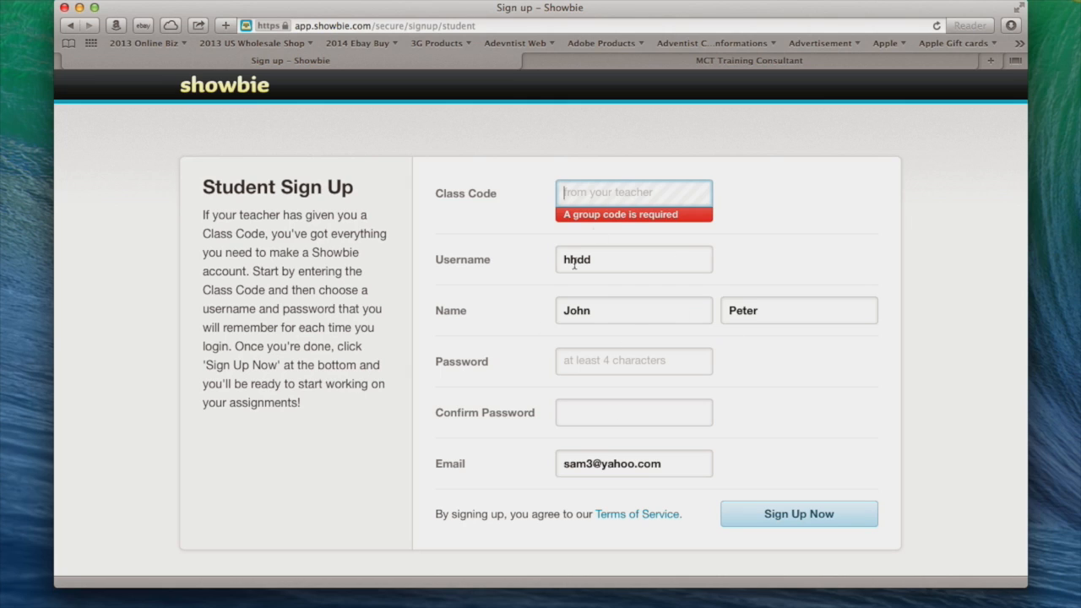
pyautogui.moveTo(769, 465)
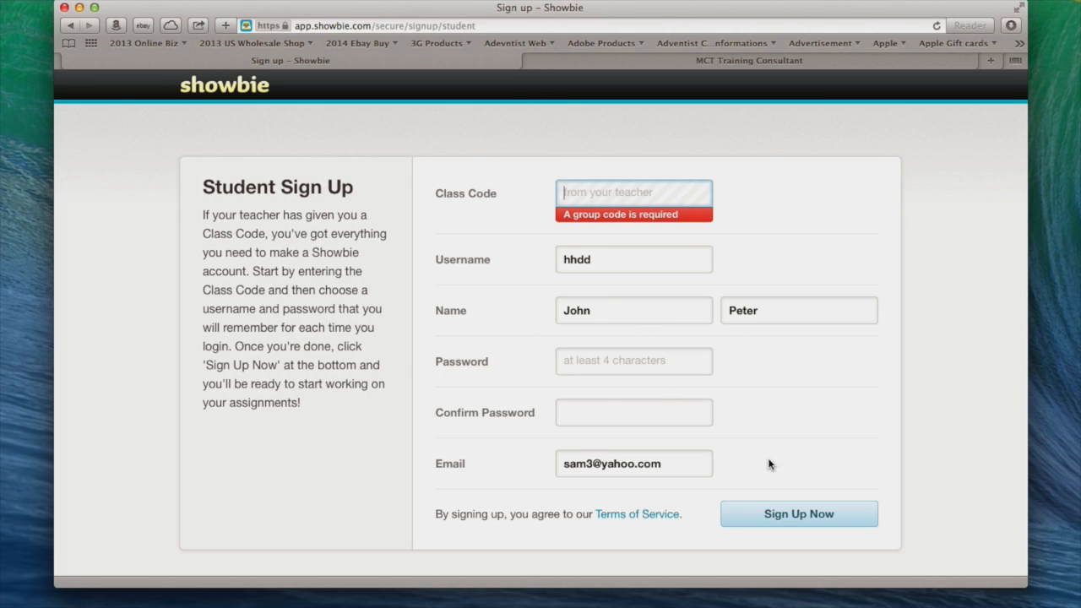
pyautogui.moveTo(780, 333)
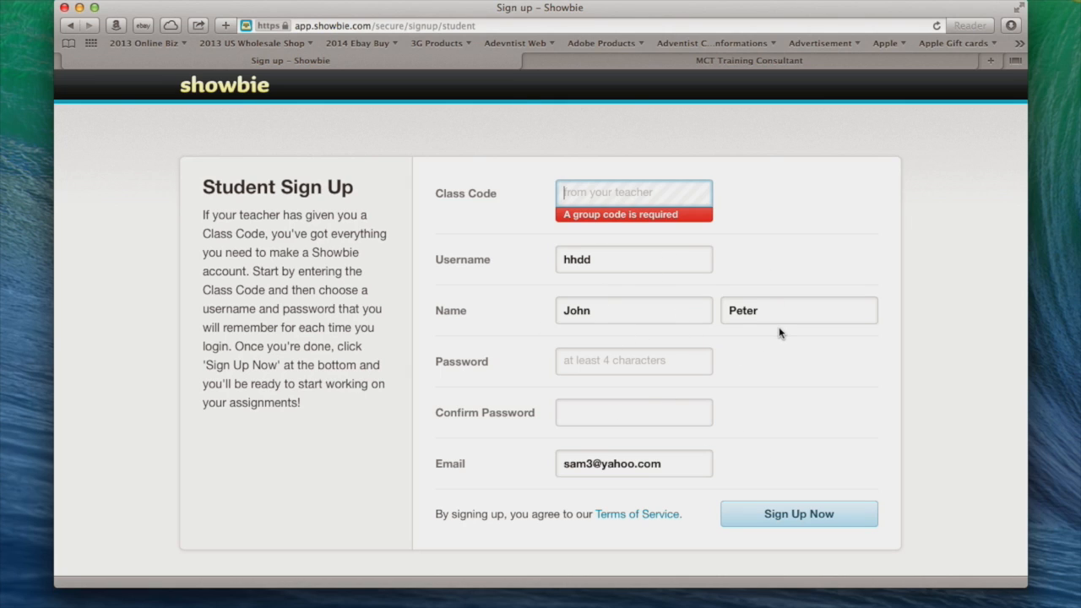
pyautogui.moveTo(783, 432)
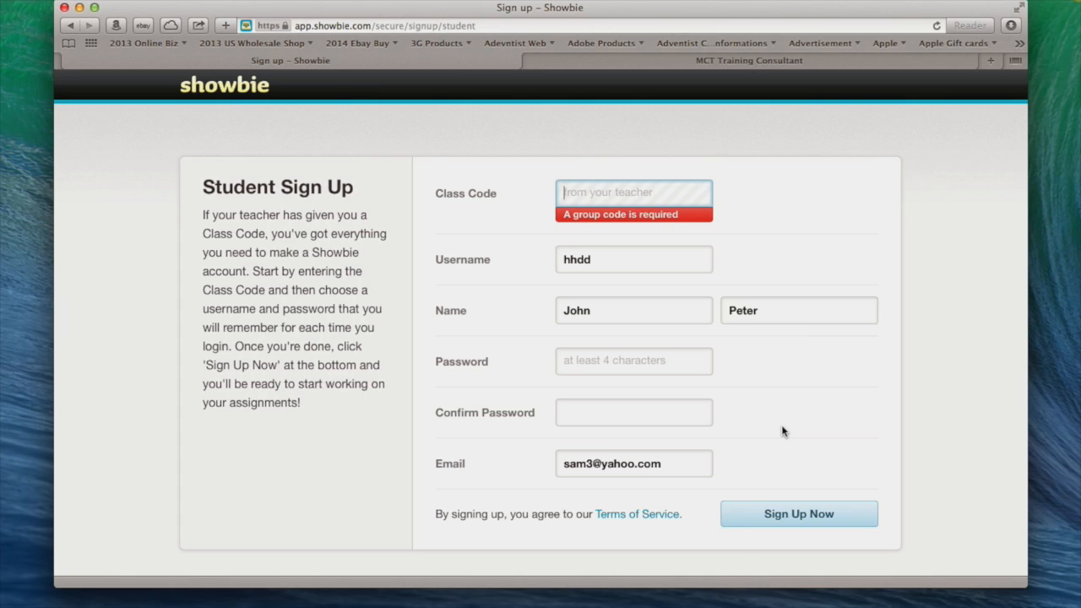
pyautogui.moveTo(345, 140)
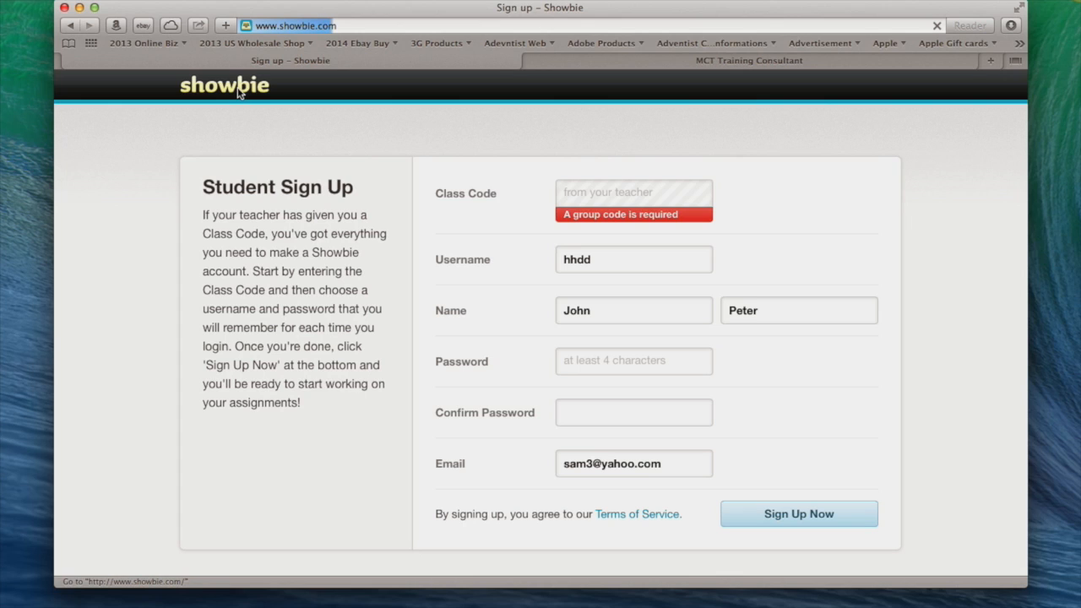
pyautogui.moveTo(295, 120)
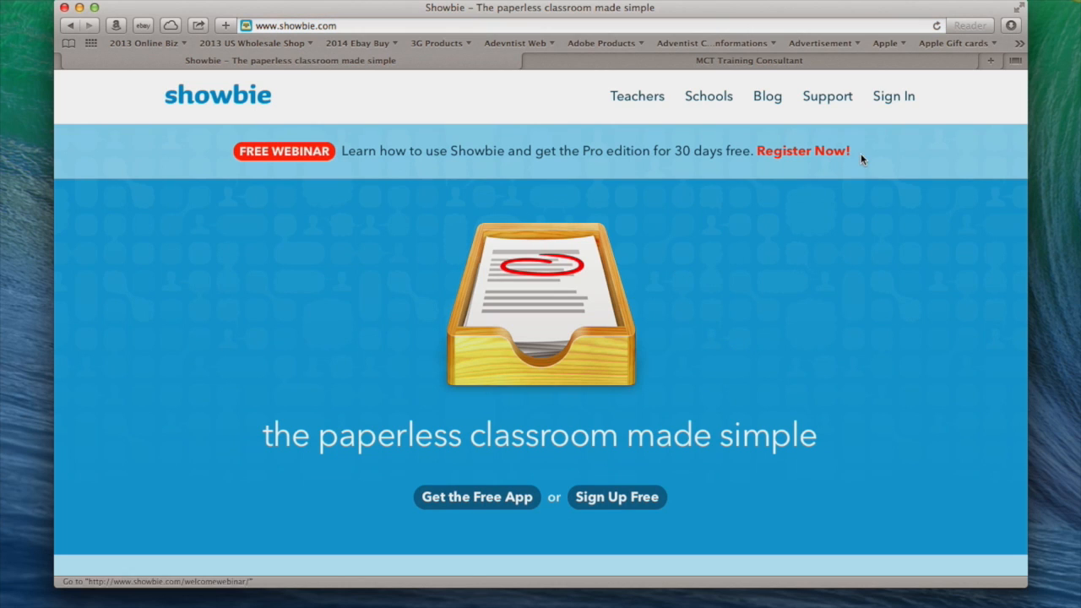
# Step: Leave the student sign-up form for the Sign In page
pyautogui.click(894, 96)
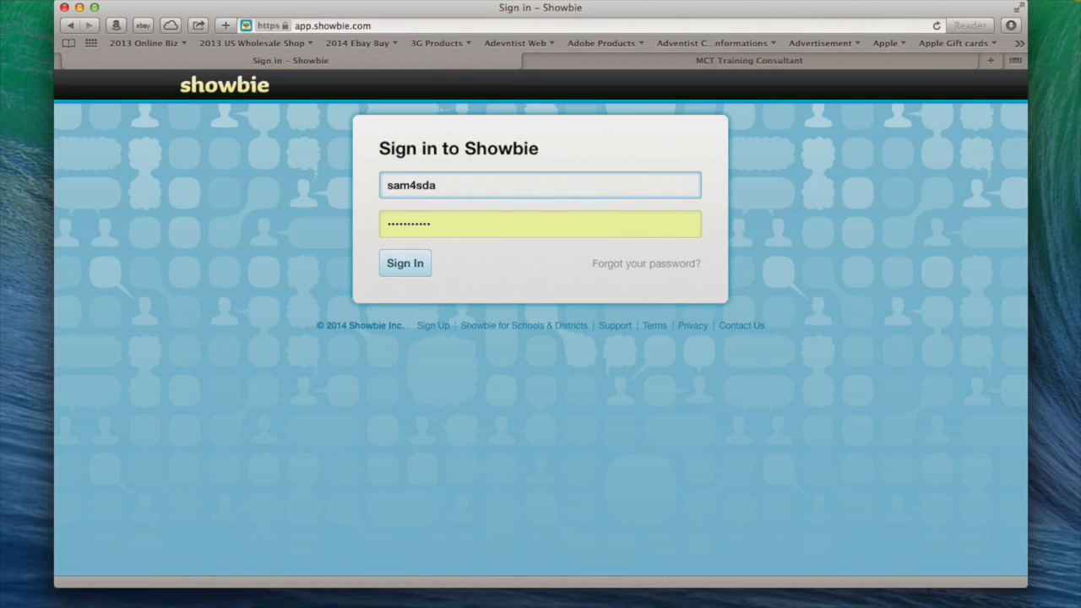
pyautogui.click(540, 185)
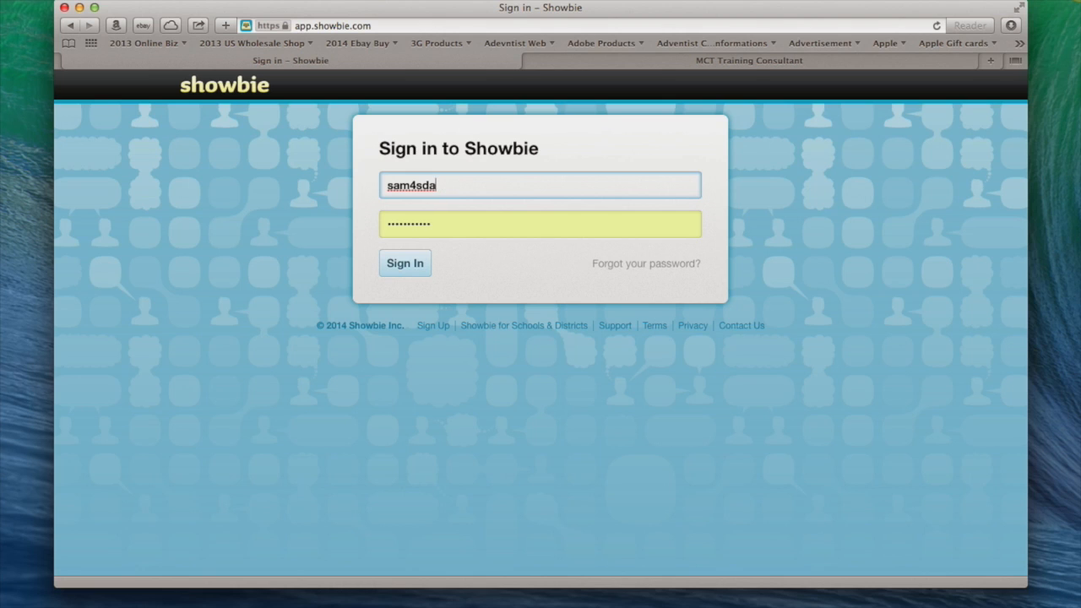
pyautogui.write('@icl')
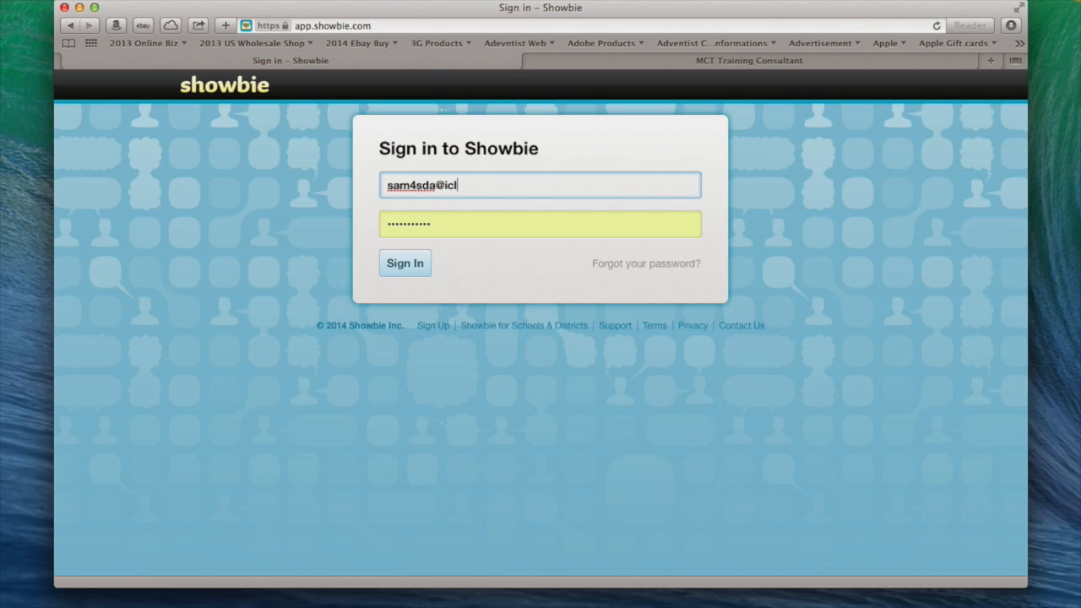
pyautogui.write('oud.com')
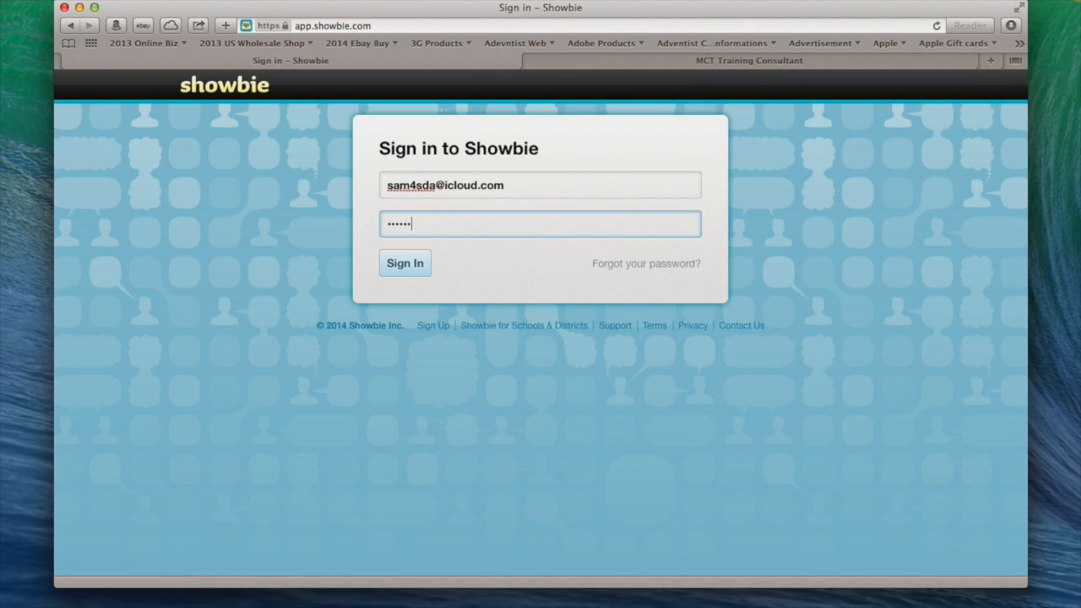
pyautogui.click(404, 262)
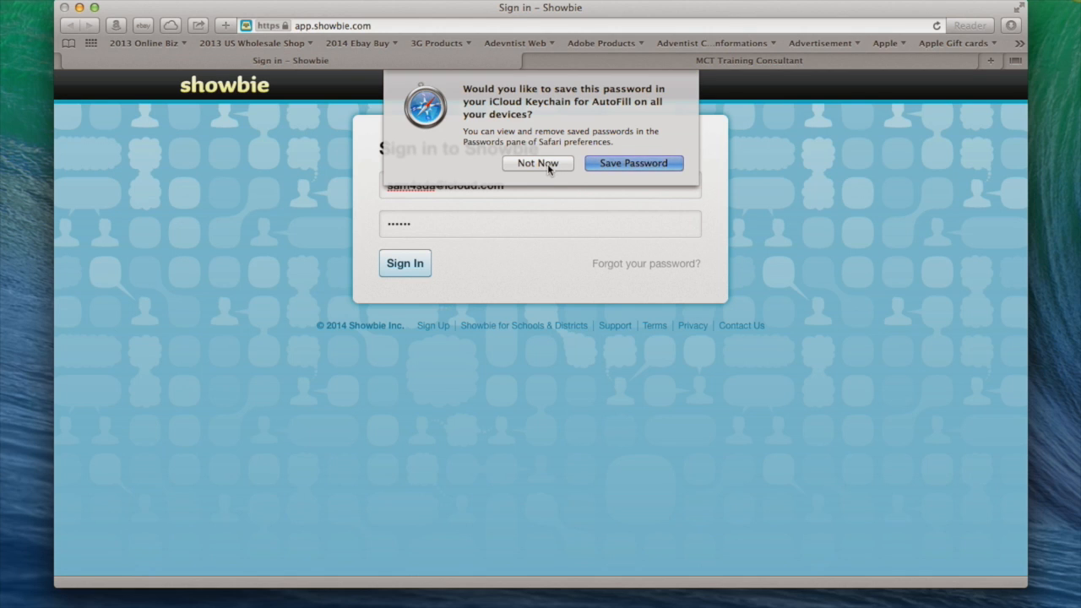
pyautogui.click(537, 164)
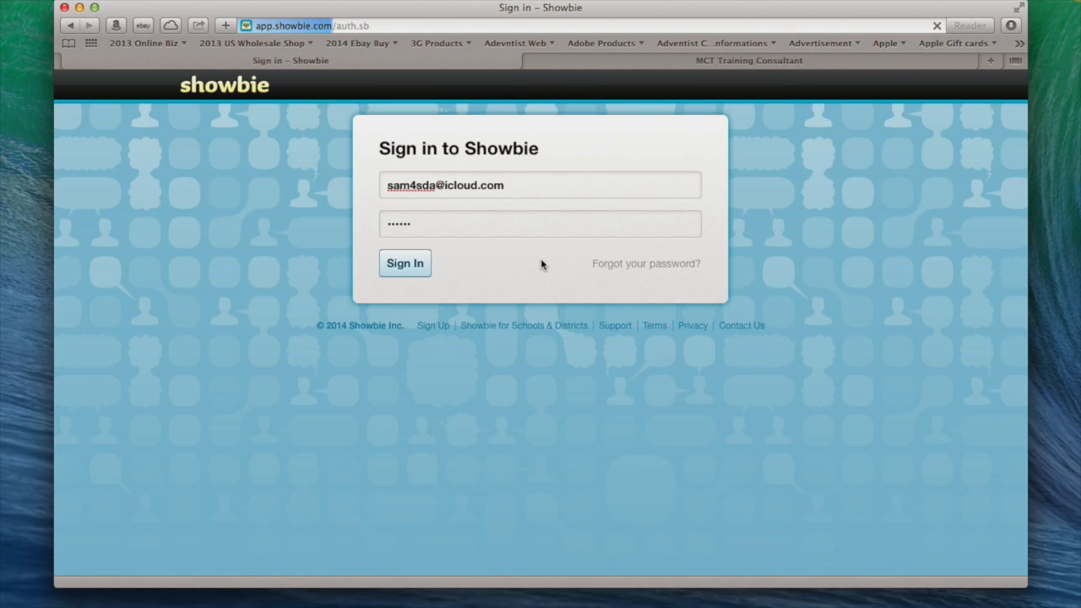
pyautogui.click(405, 263)
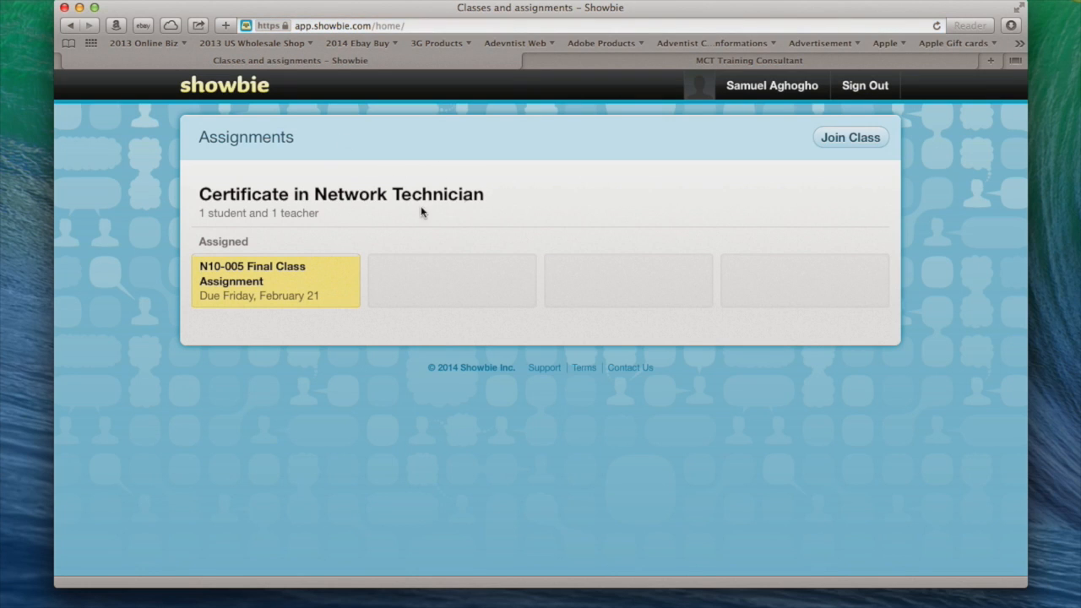
pyautogui.moveTo(409, 165)
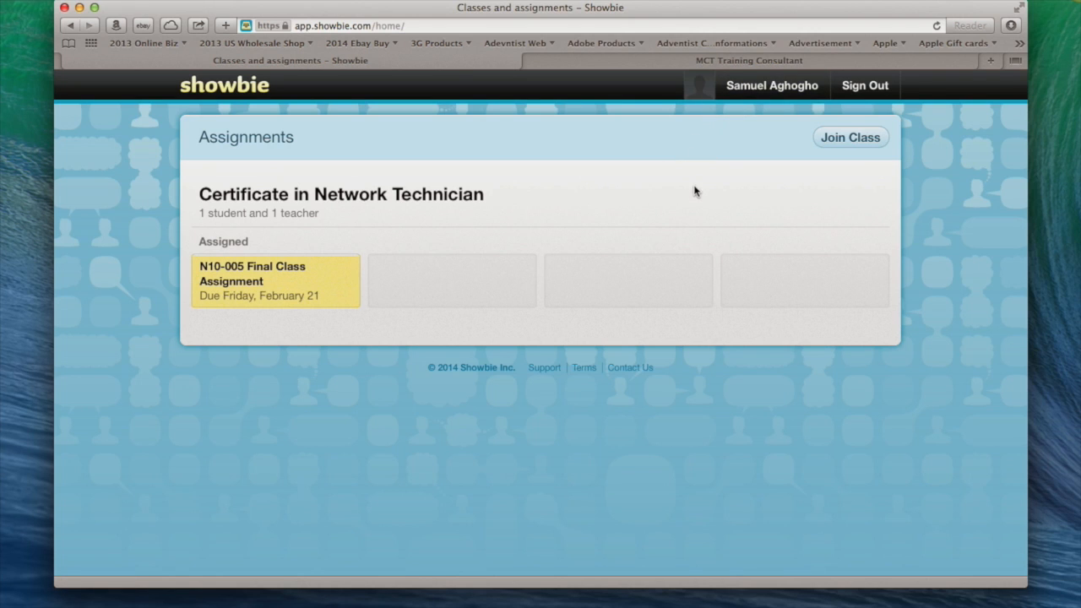
pyautogui.moveTo(307, 138)
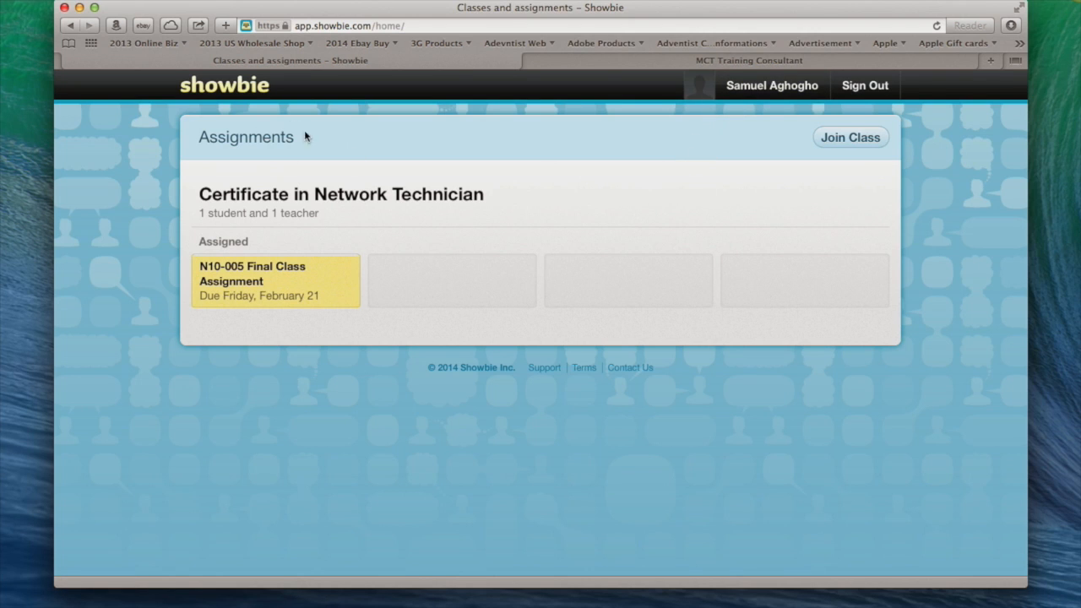
pyautogui.moveTo(246, 183)
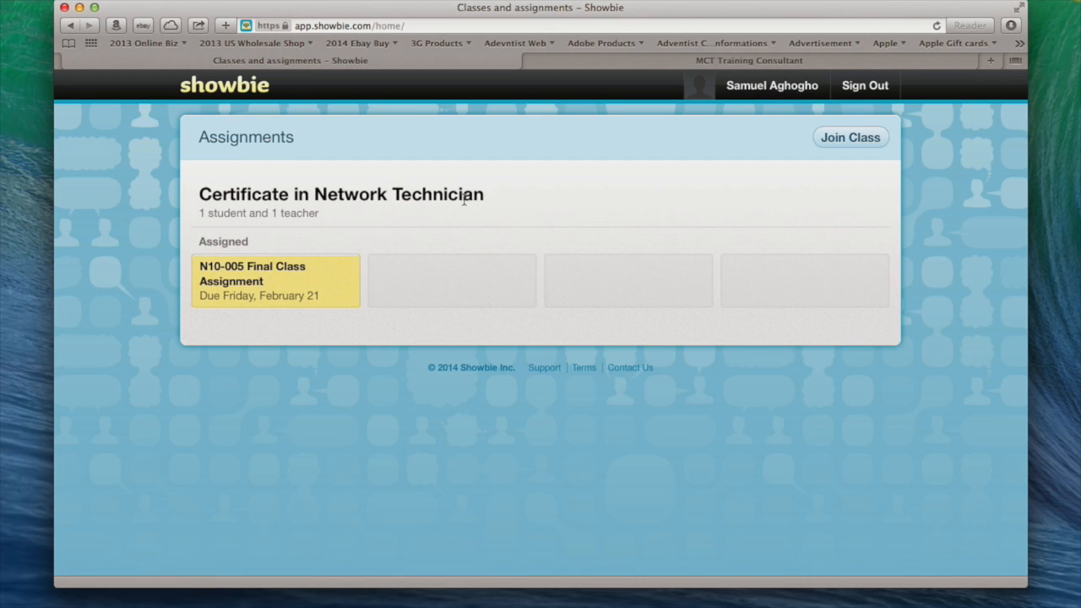
pyautogui.moveTo(498, 193)
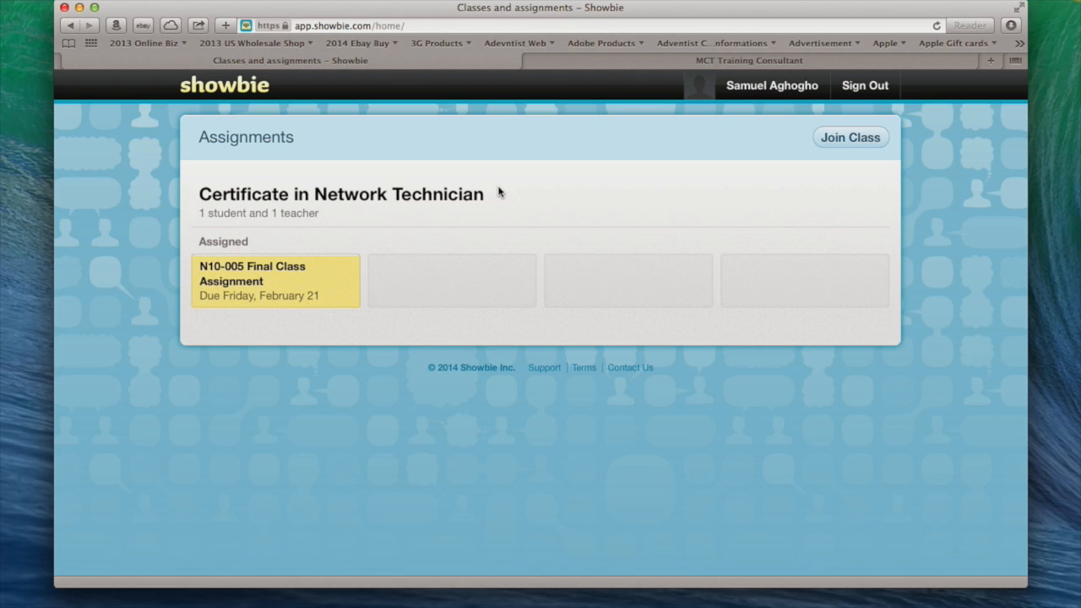
pyautogui.moveTo(361, 202)
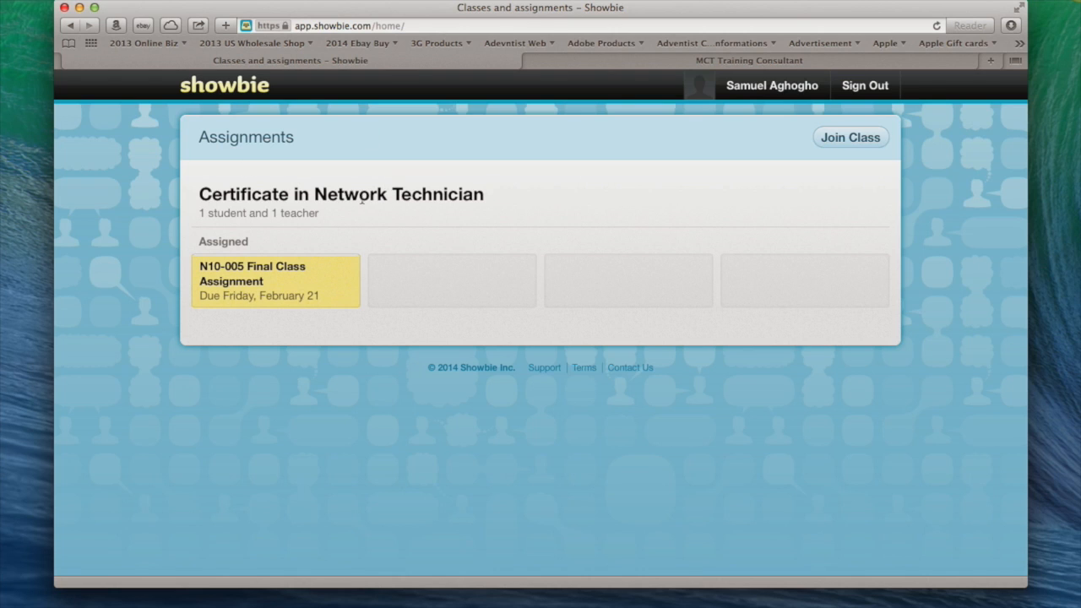
pyautogui.moveTo(243, 283)
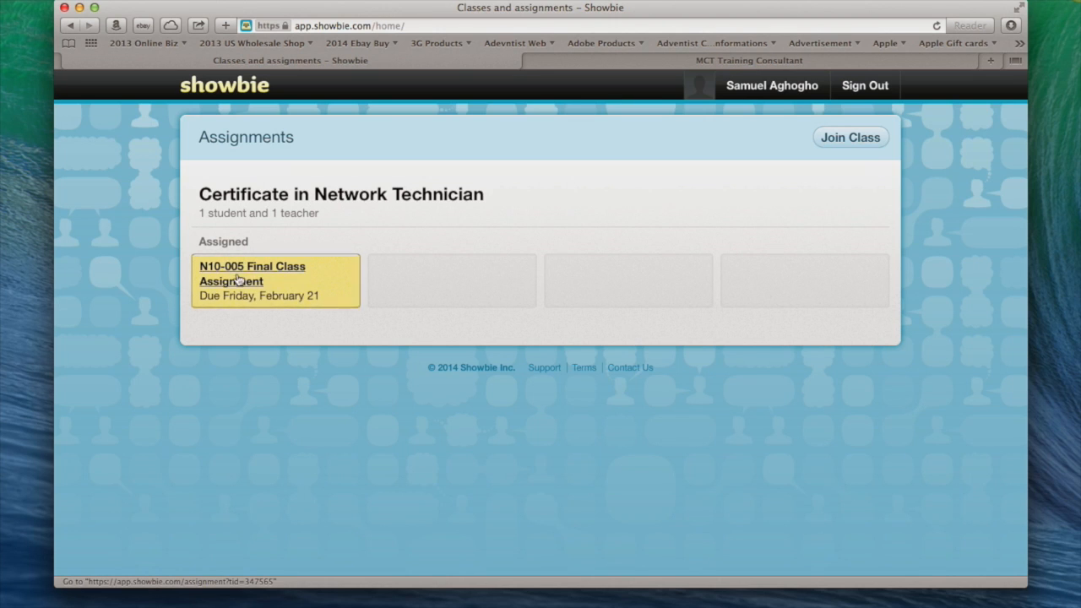
pyautogui.moveTo(304, 247)
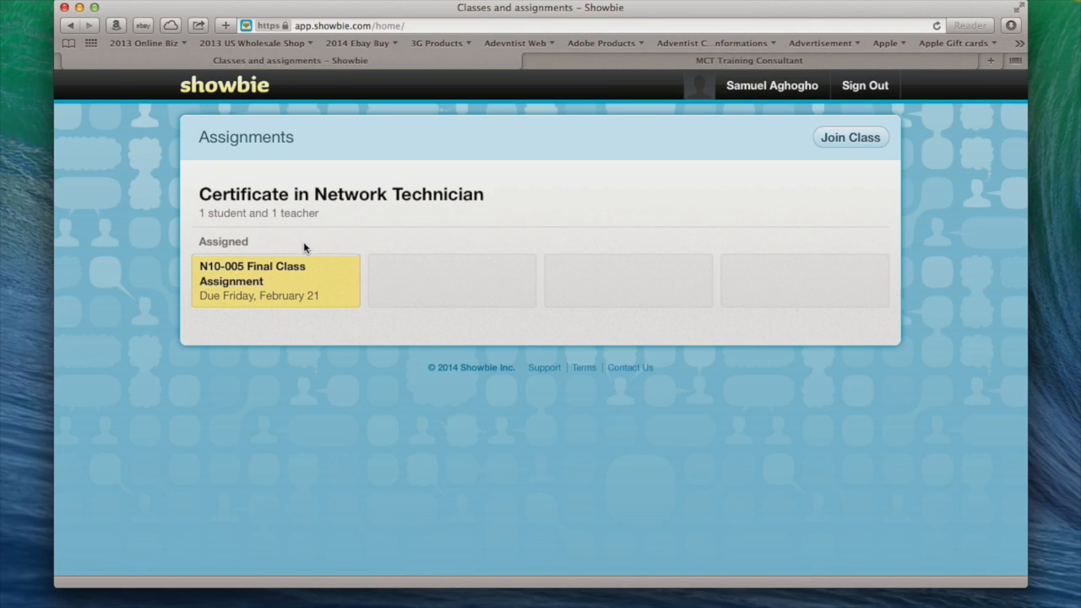
pyautogui.moveTo(350, 230)
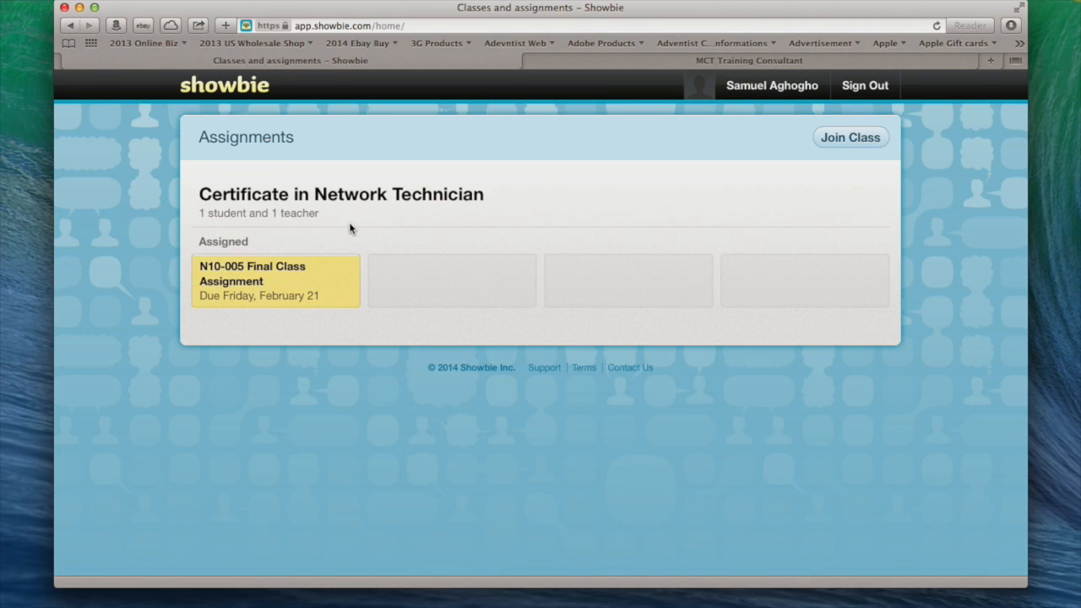
pyautogui.moveTo(254, 274)
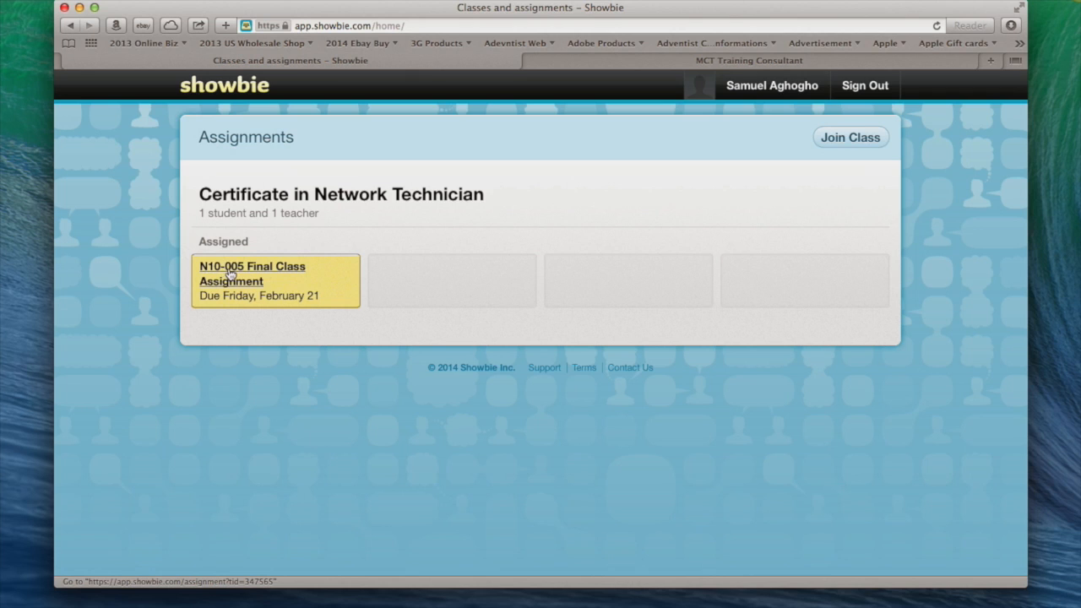
pyautogui.moveTo(240, 277)
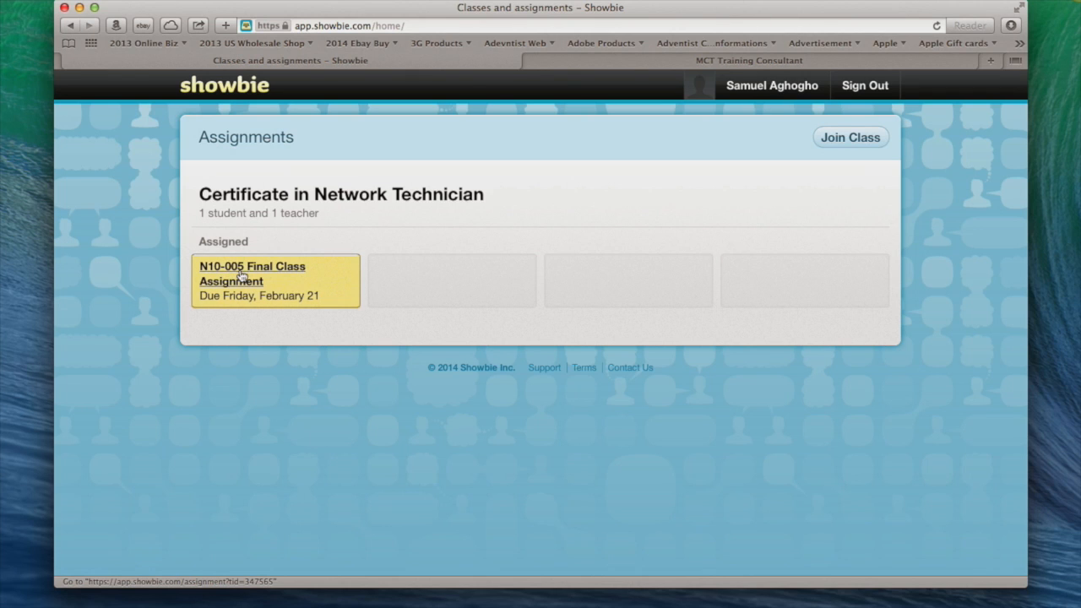
# Step: Open the yellow N10-005 Final Class Assignment tile under Assigned
pyautogui.click(252, 274)
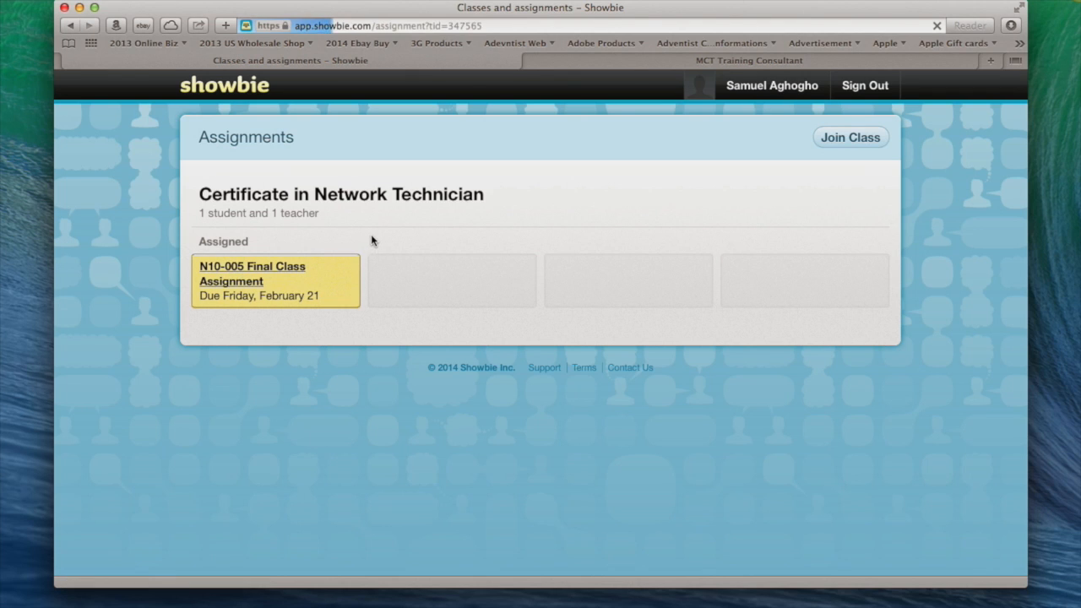
pyautogui.click(276, 280)
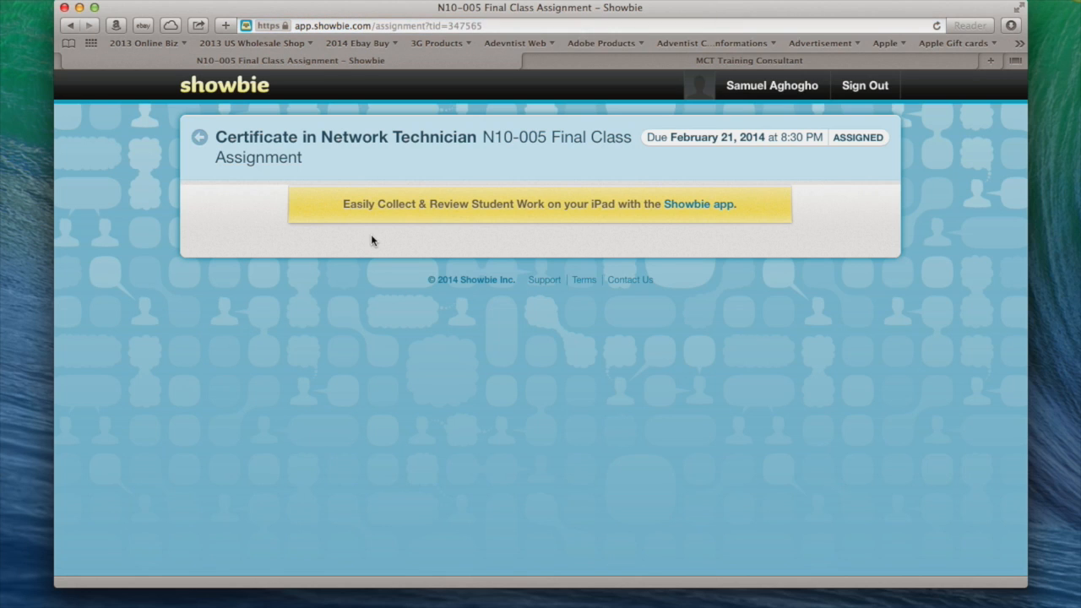
pyautogui.moveTo(343, 159)
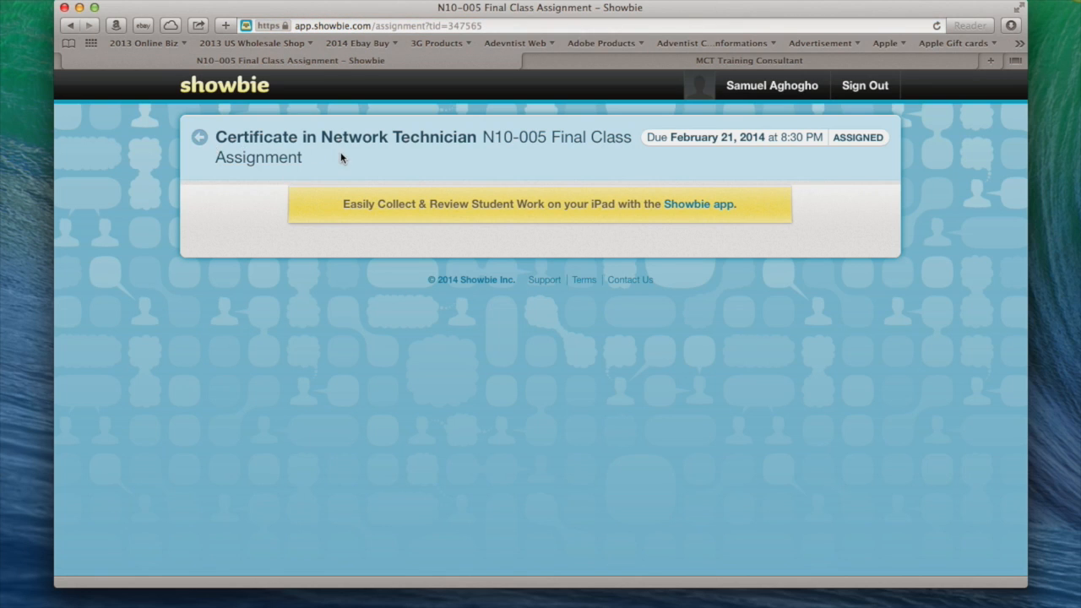
pyautogui.moveTo(201, 137)
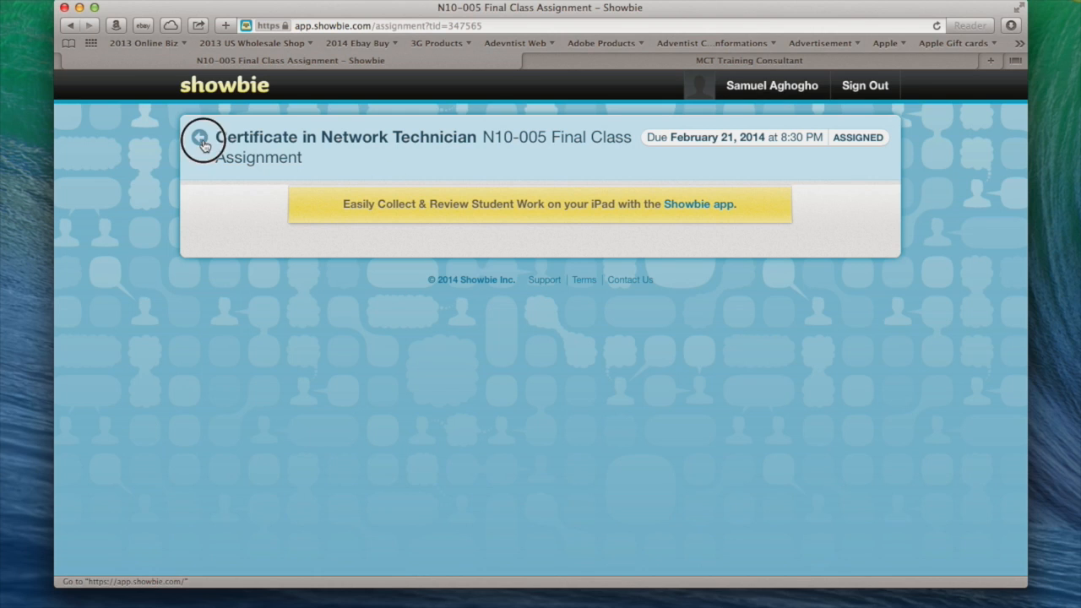
# Step: Return to Assignments and reopen the N10-005 Final Class Assignment tile
pyautogui.click(203, 137)
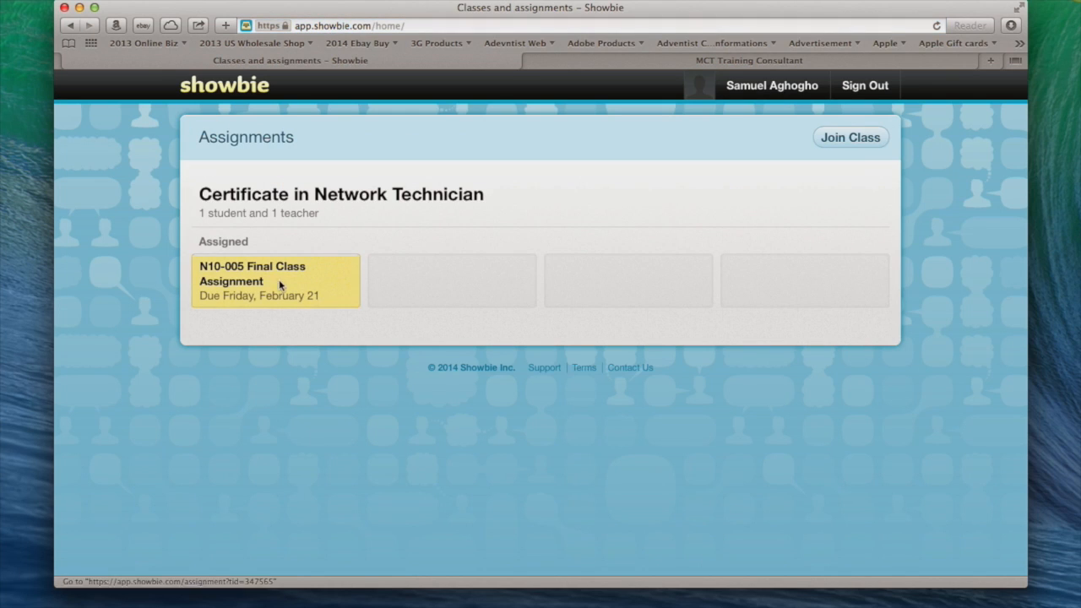
pyautogui.click(275, 281)
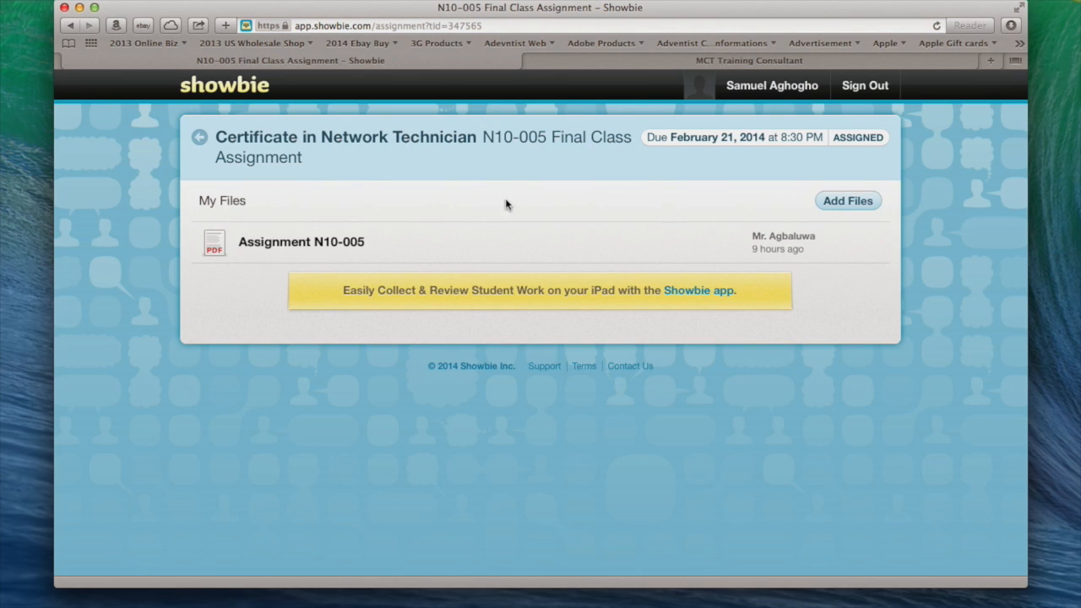
pyautogui.moveTo(210, 205)
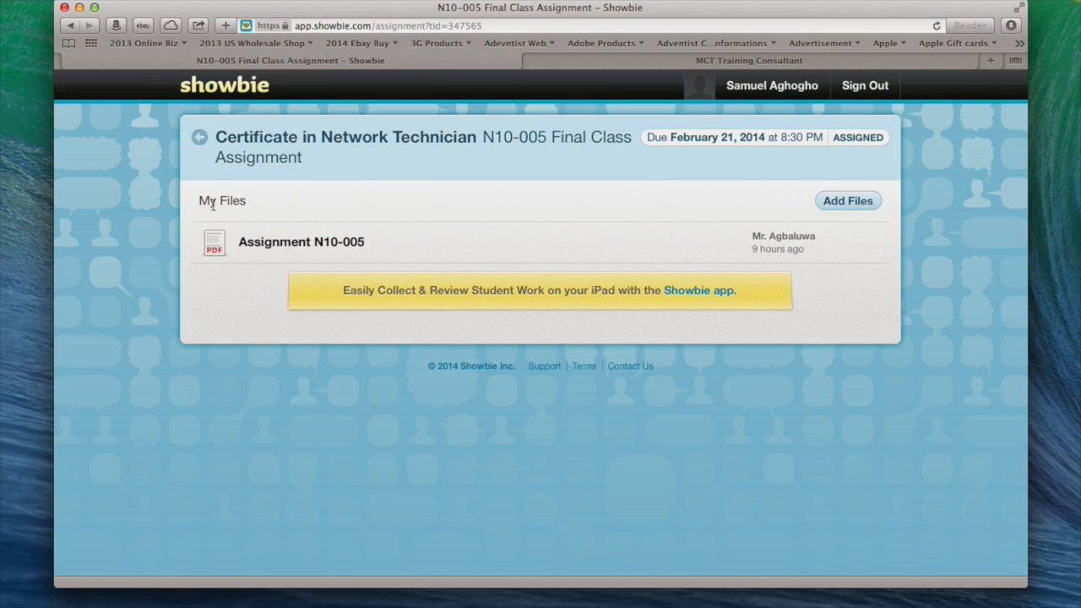
pyautogui.moveTo(301, 241)
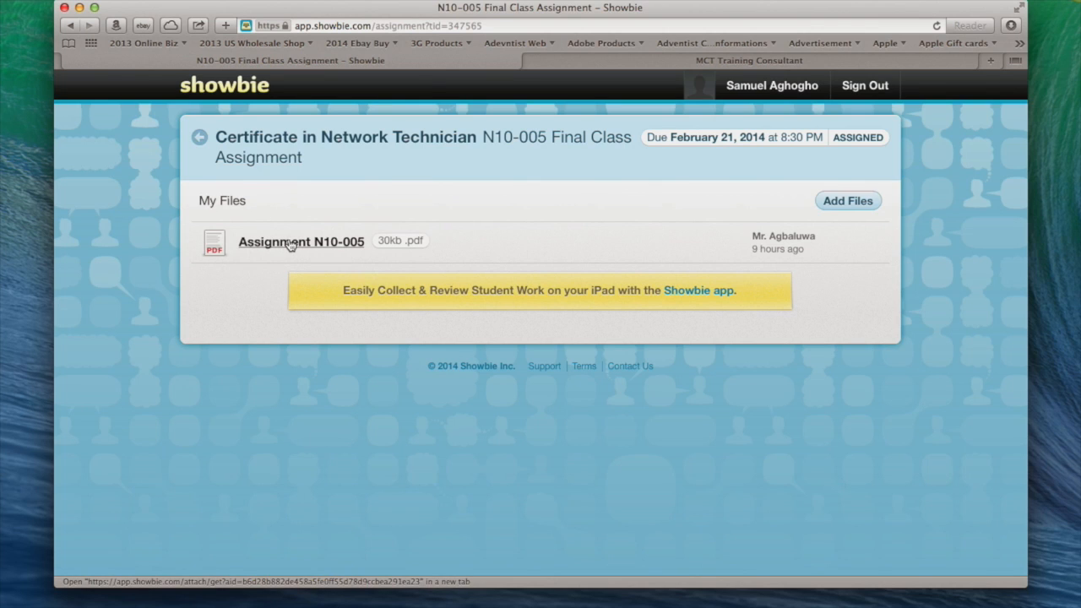
pyautogui.moveTo(301, 241)
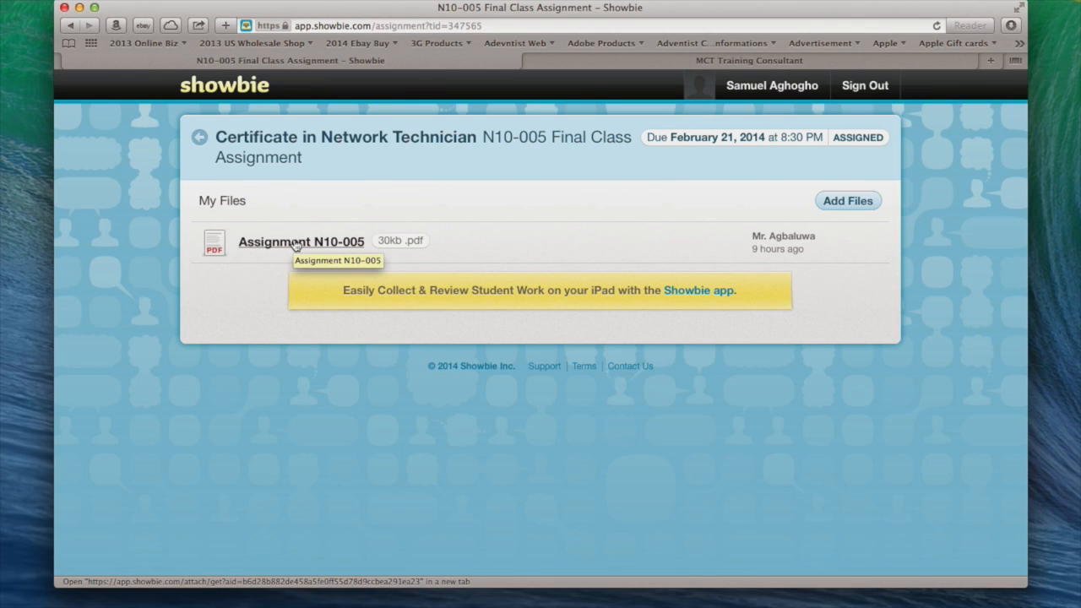
pyautogui.moveTo(403, 231)
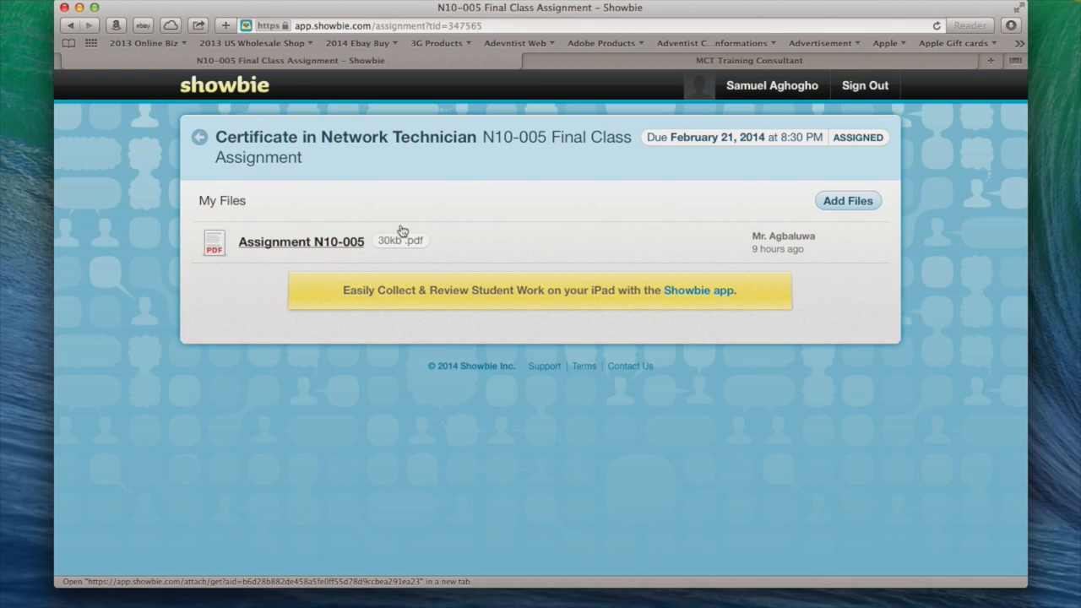
# Step: Open the Assignment N10-005 PDF and scroll through its questions
pyautogui.click(301, 242)
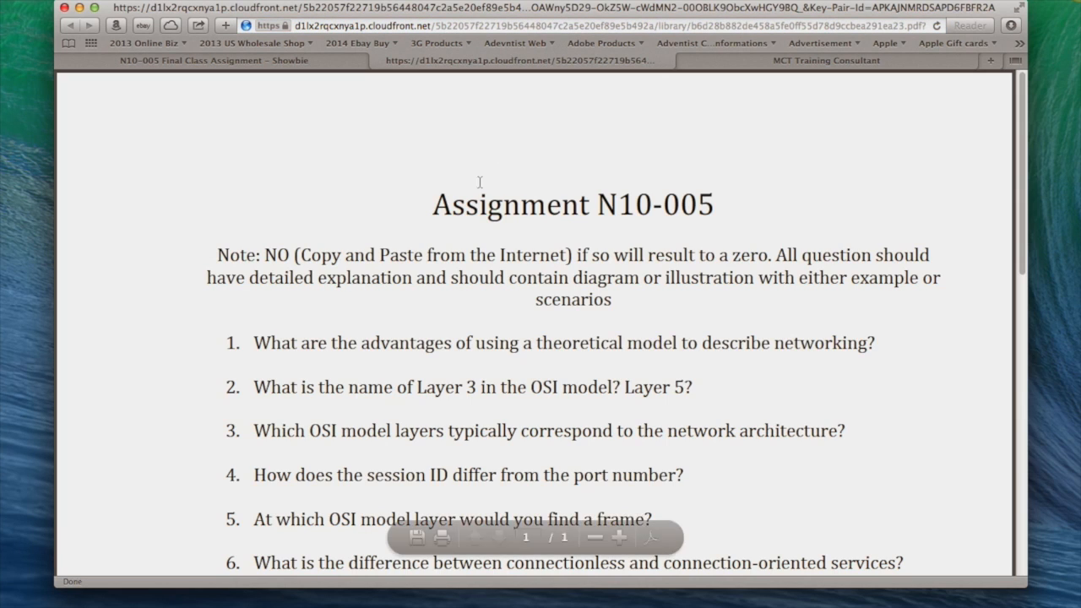
pyautogui.scroll(-3)
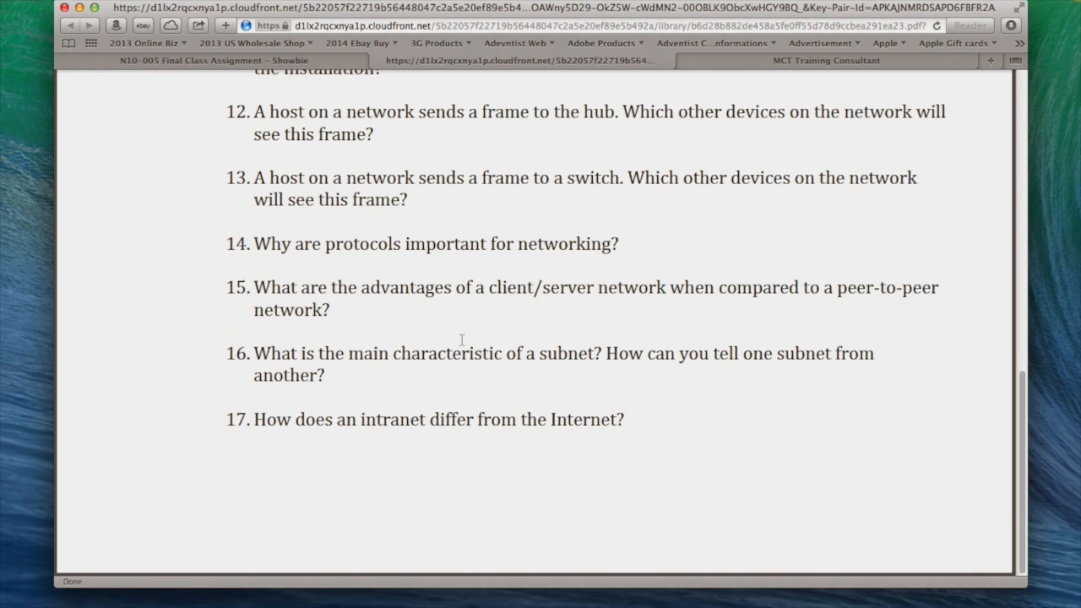
pyautogui.scroll(3)
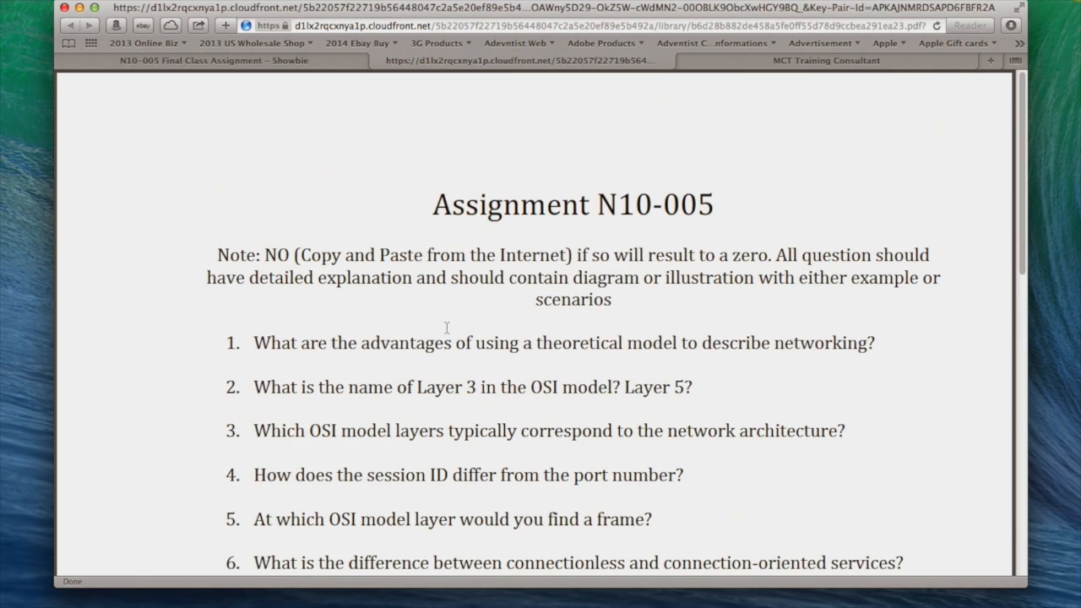
pyautogui.scroll(-3)
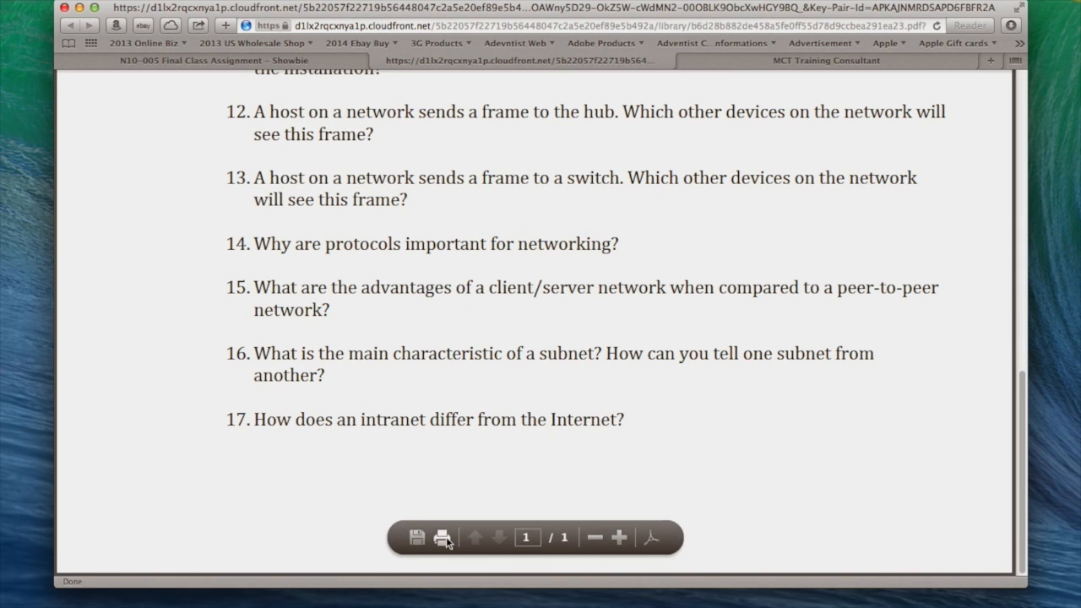
pyautogui.moveTo(420, 530)
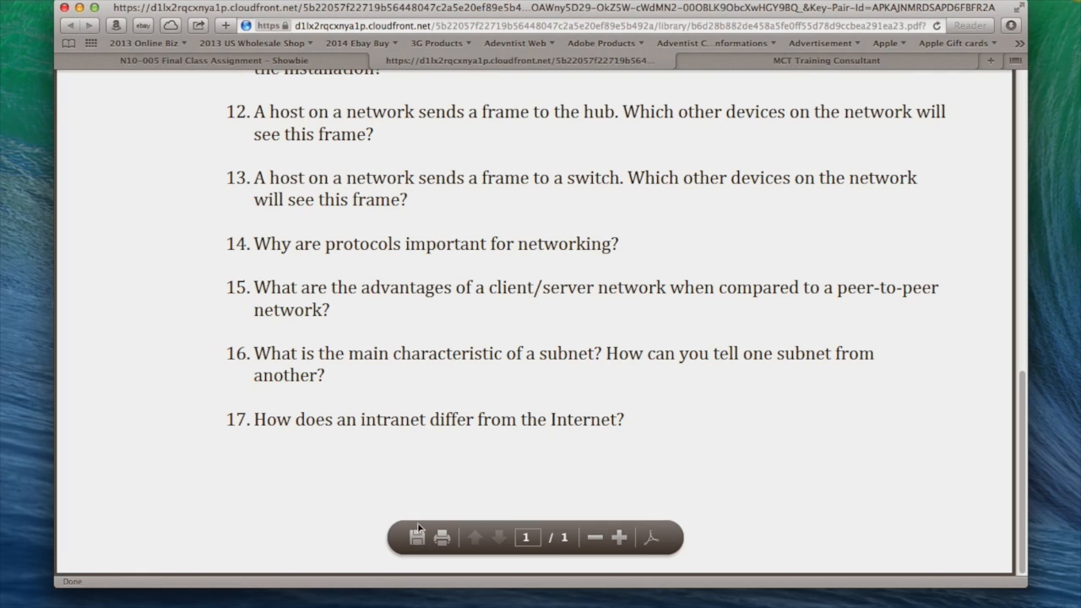
pyautogui.moveTo(418, 537)
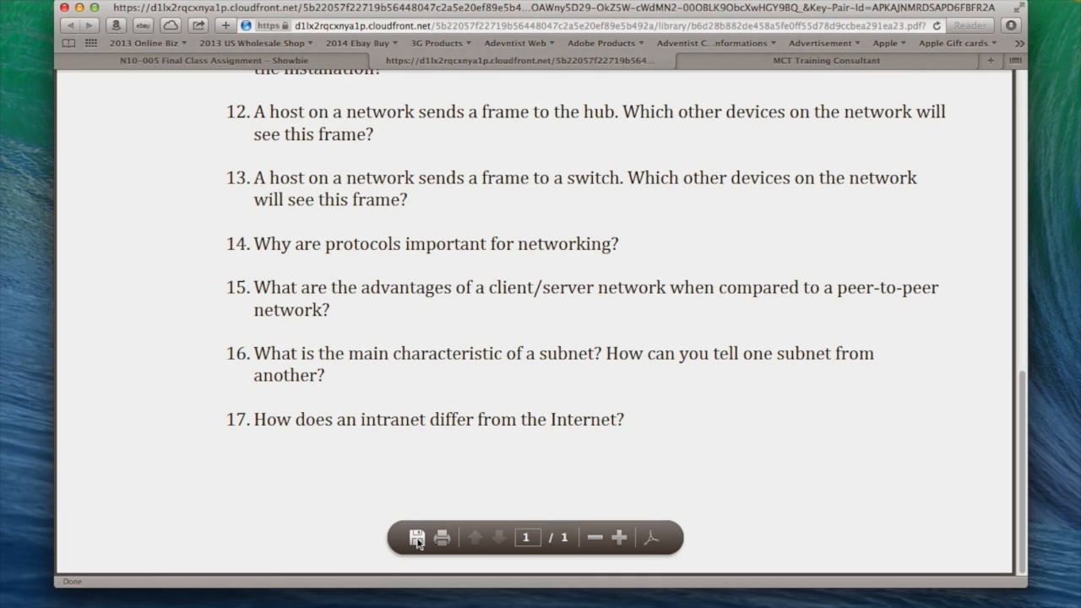
# Step: Start saving a copy of the assignment PDF, then cancel the Save a Copy dialog
pyautogui.click(416, 537)
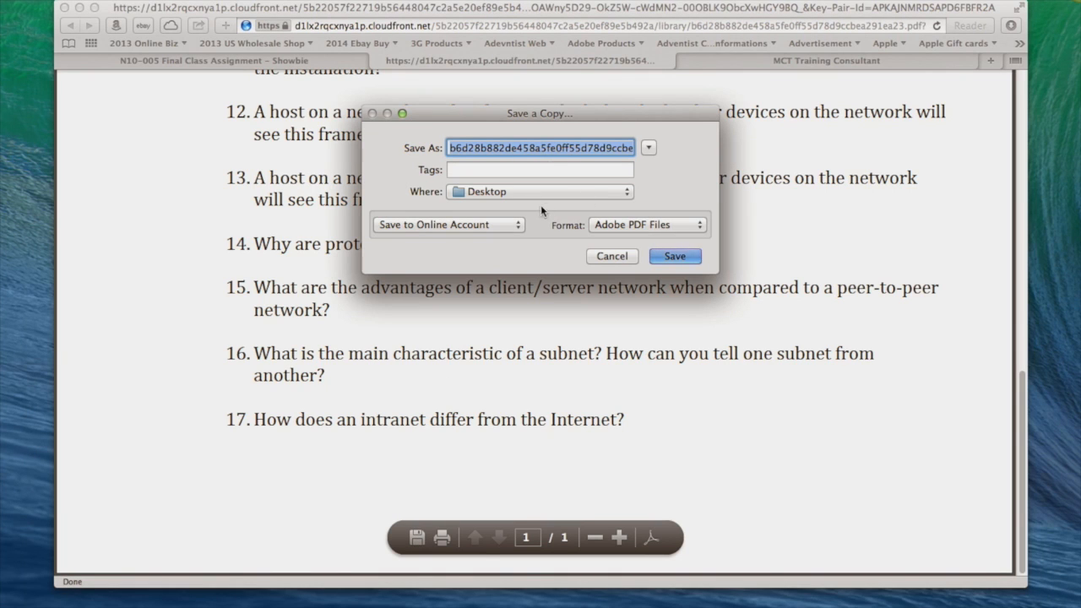
pyautogui.moveTo(545, 167)
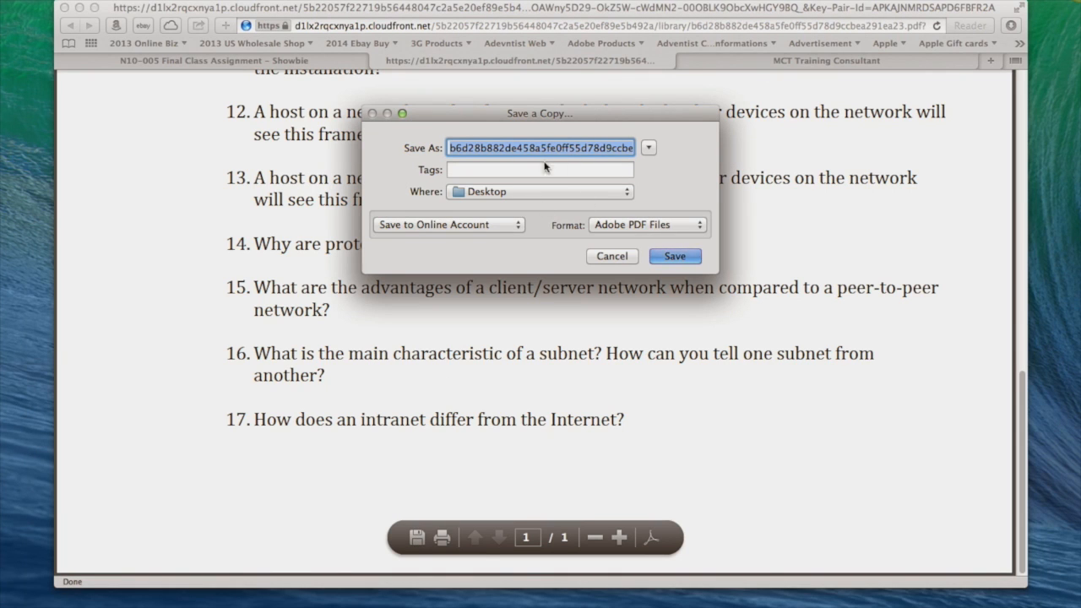
pyautogui.moveTo(652, 246)
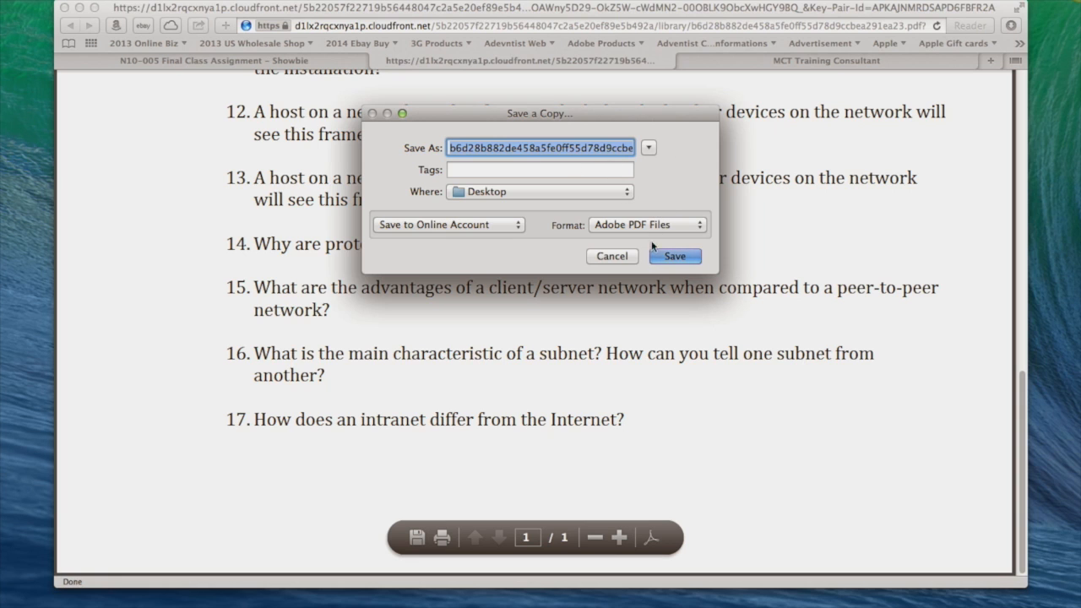
pyautogui.click(612, 256)
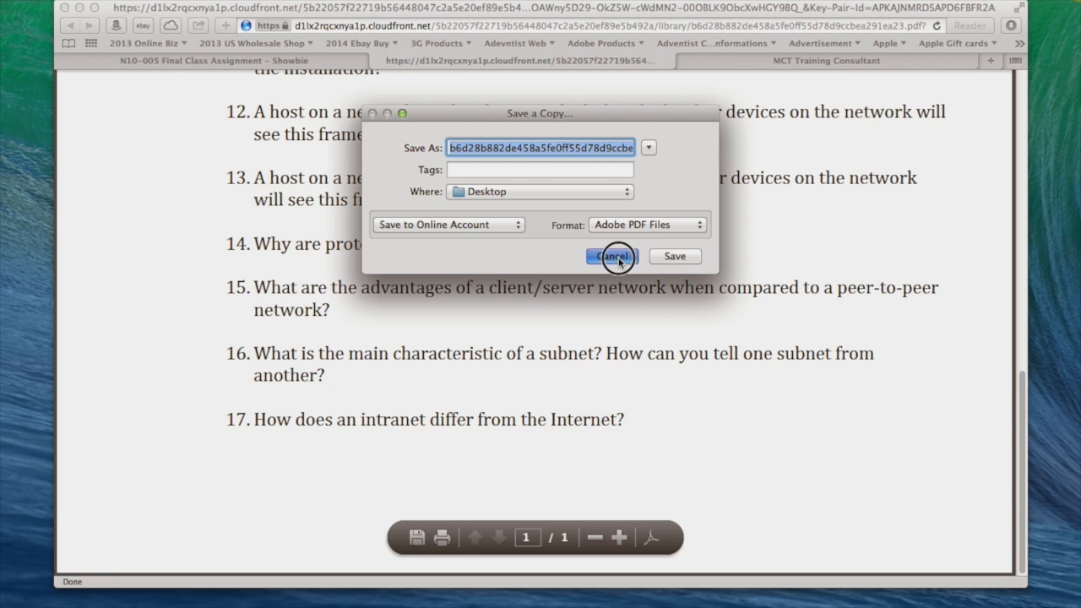
pyautogui.click(611, 256)
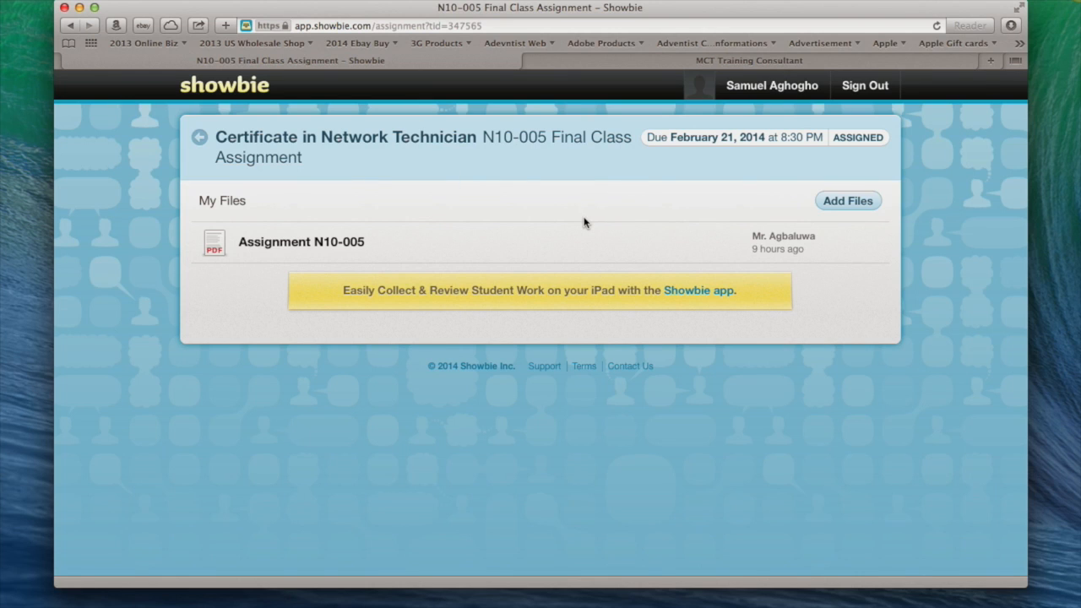
pyautogui.moveTo(415, 185)
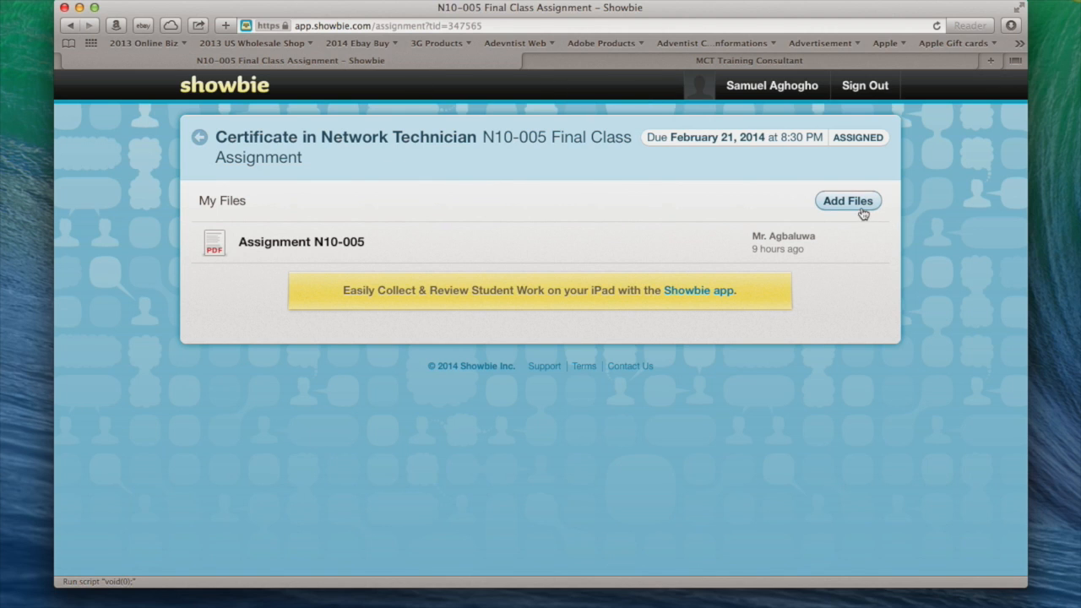
# Step: Upload 002.jpg from the Pictures folder to the assignment's My Files
pyautogui.click(847, 200)
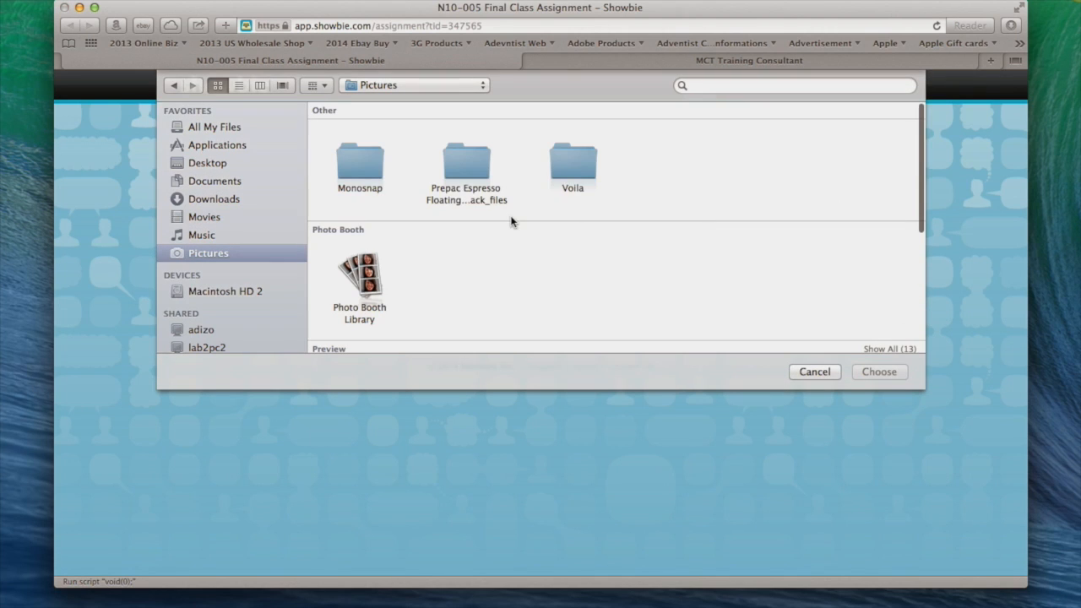
pyautogui.scroll(-3)
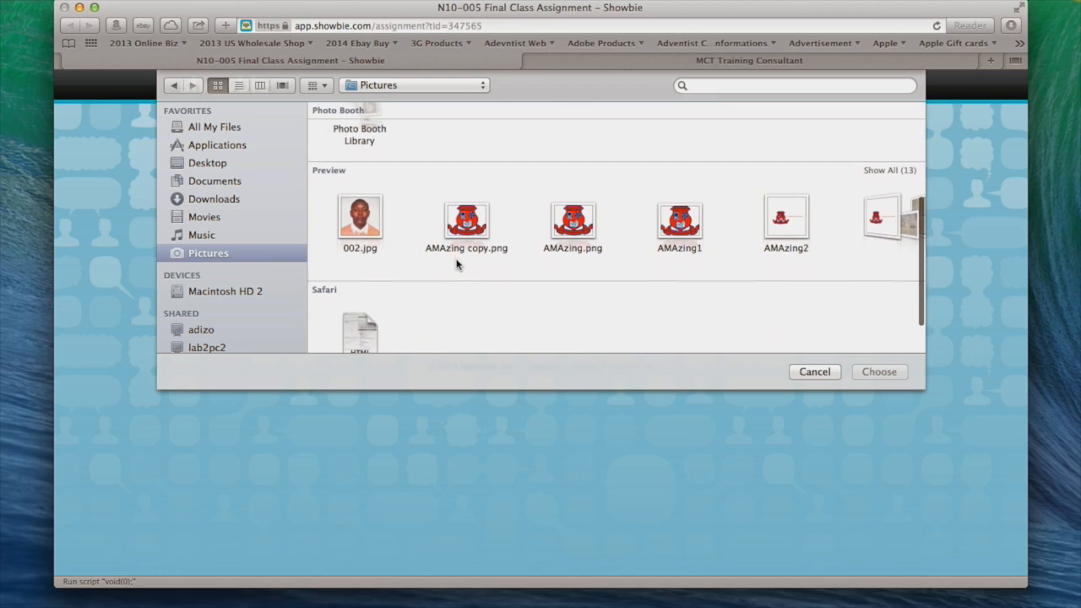
pyautogui.scroll(-3)
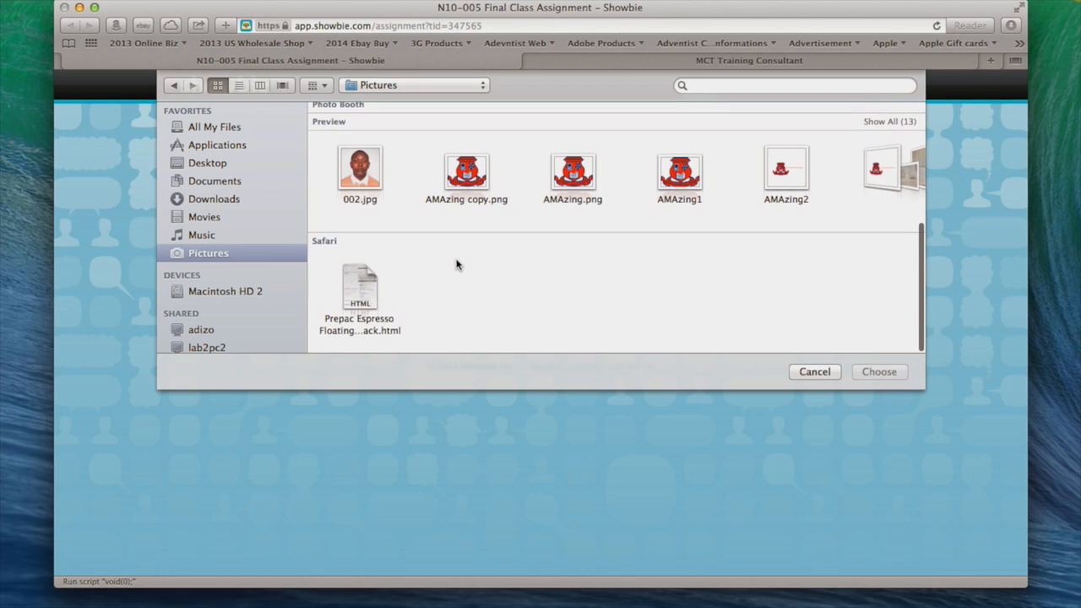
pyautogui.moveTo(387, 155)
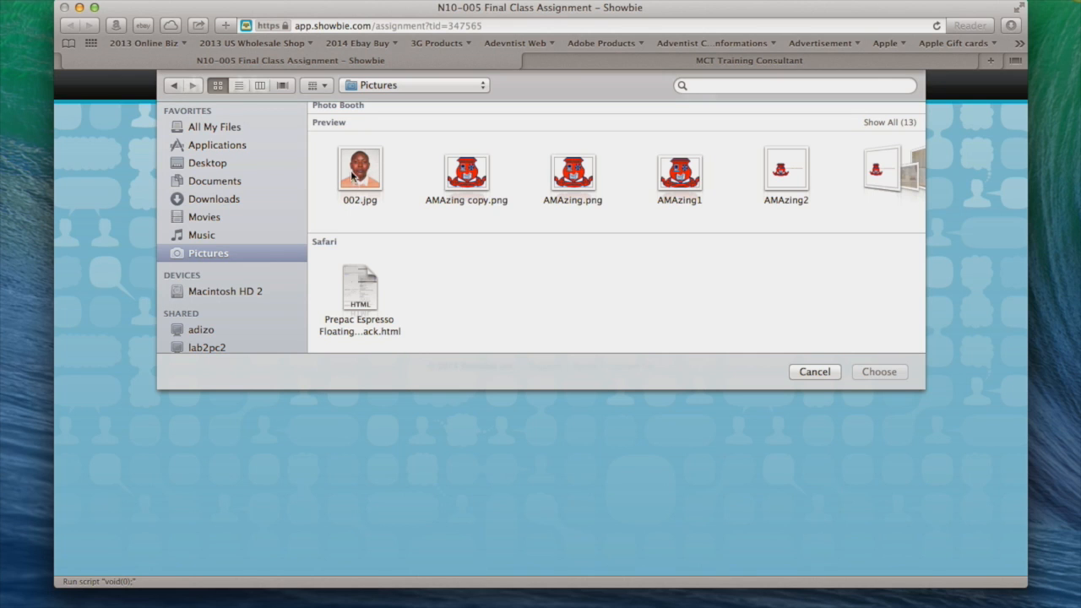
pyautogui.click(360, 169)
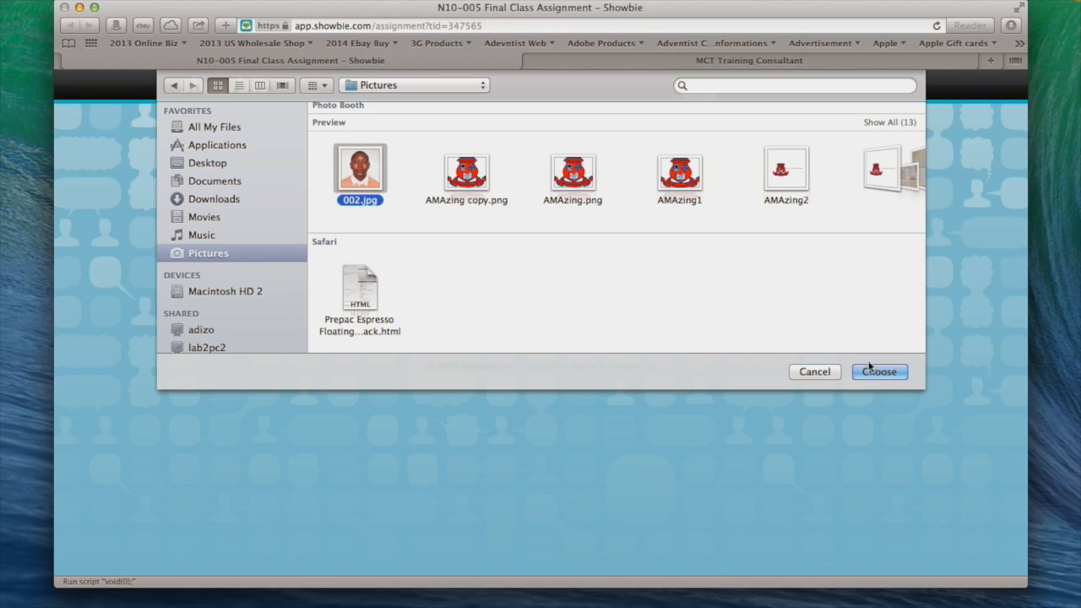
pyautogui.click(878, 371)
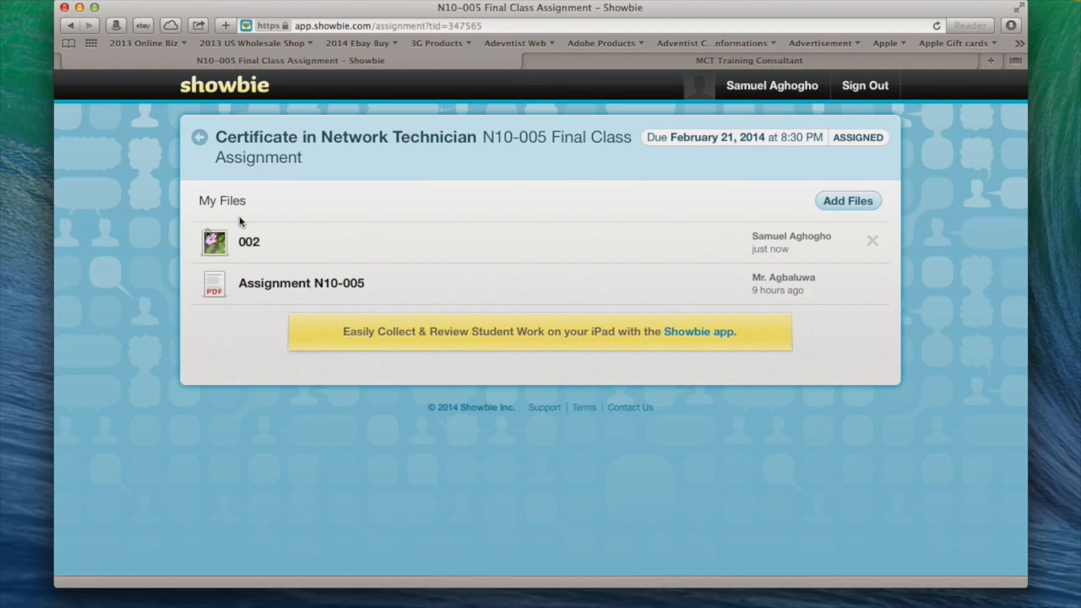
pyautogui.moveTo(461, 235)
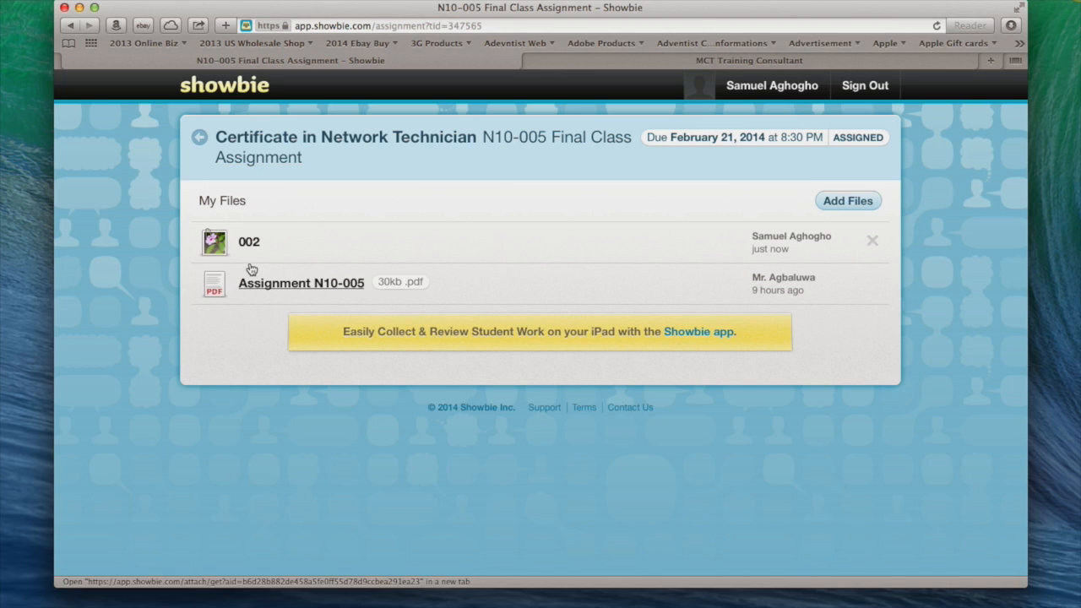
pyautogui.moveTo(745, 111)
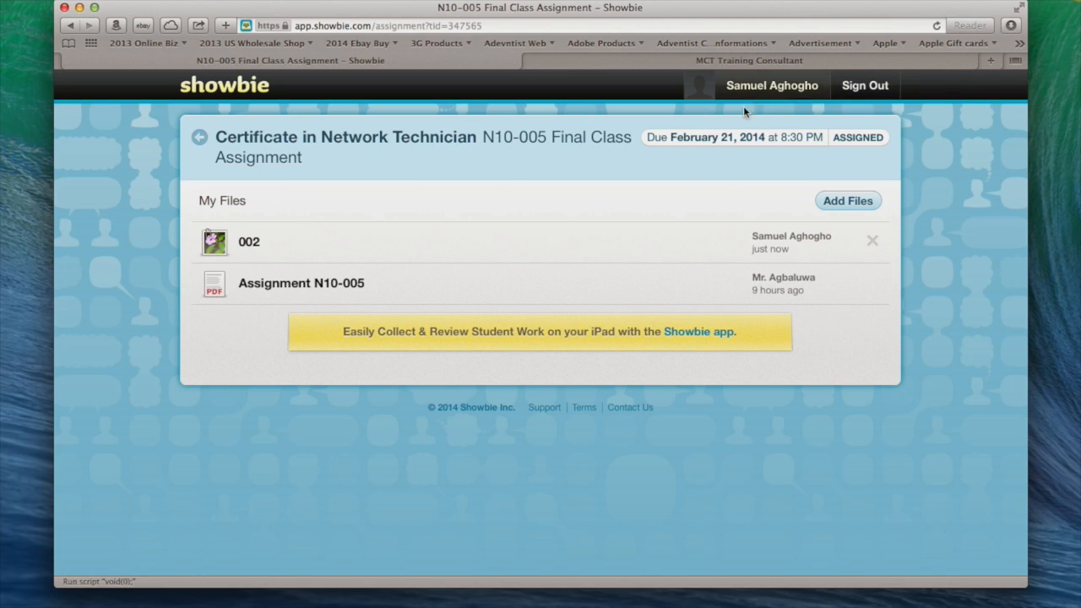
pyautogui.moveTo(560, 235)
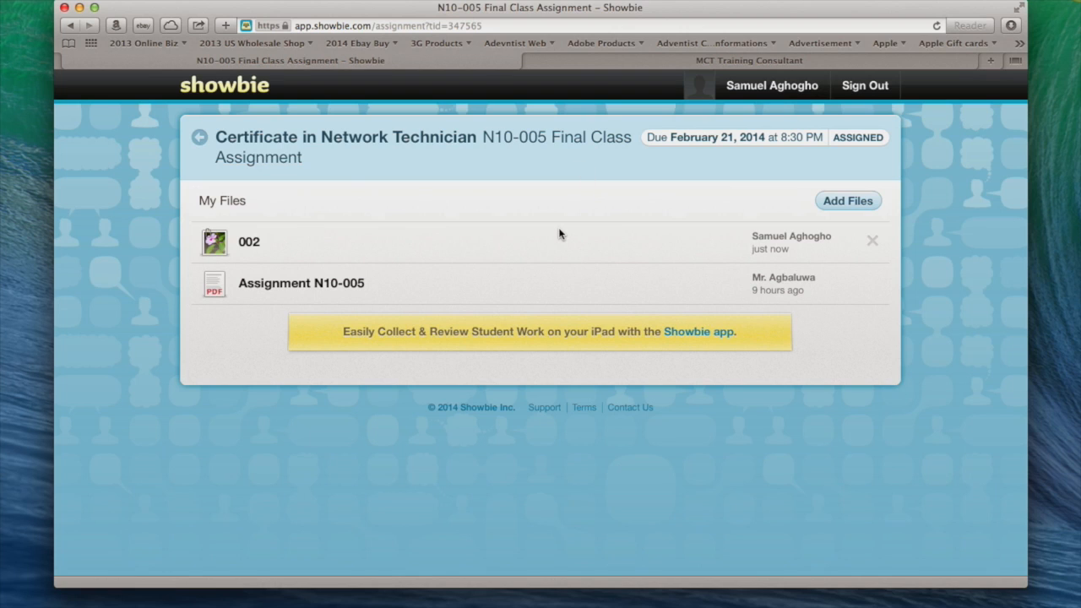
pyautogui.moveTo(716, 183)
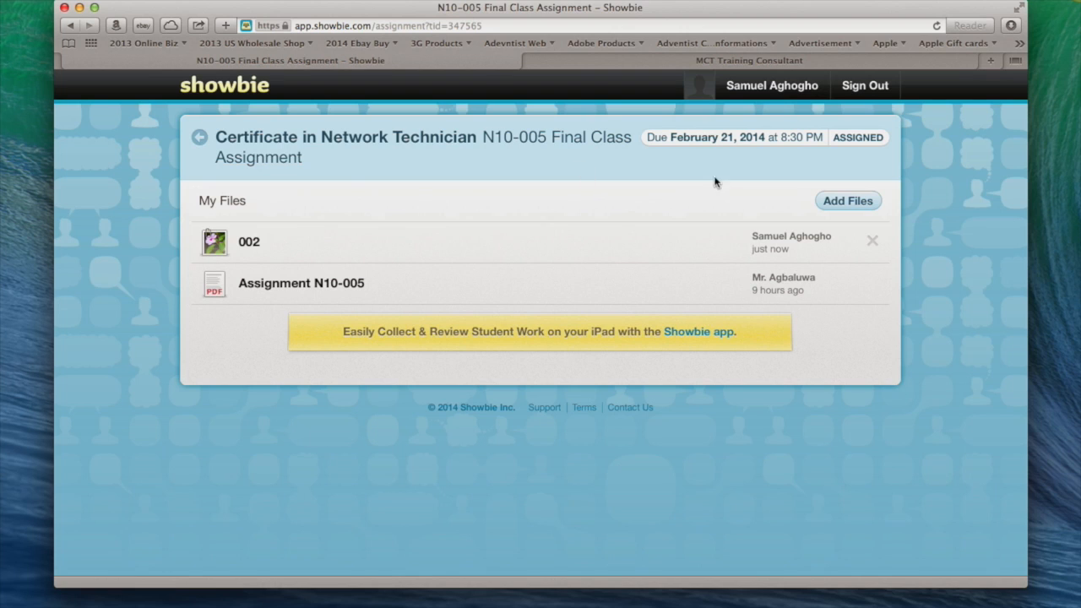
# Step: Sign the student out of Showbie from the top bar, returning to the sign-in page
pyautogui.click(865, 84)
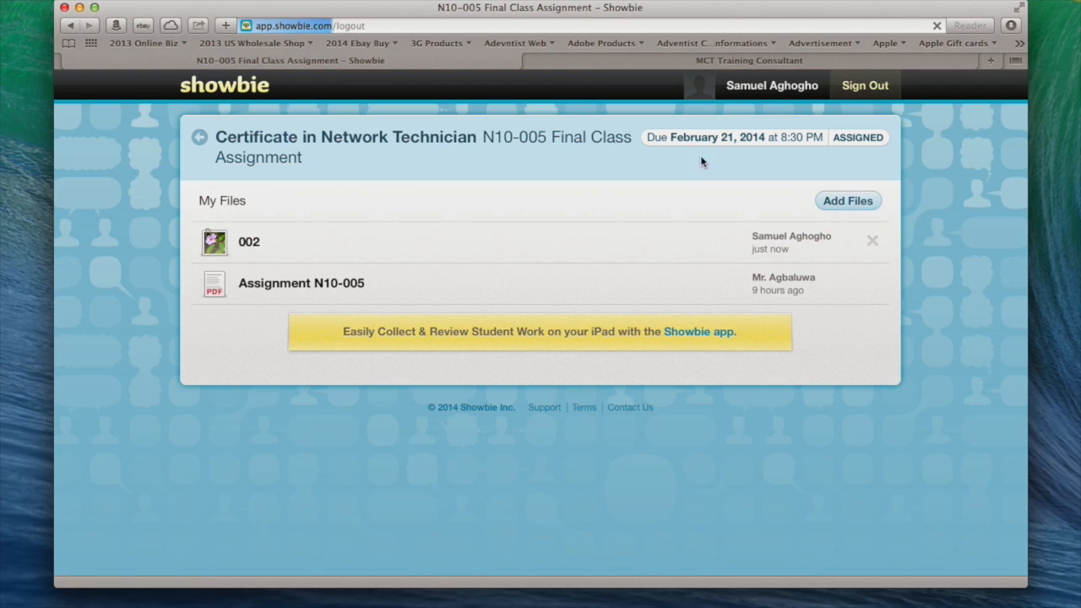
pyautogui.click(865, 85)
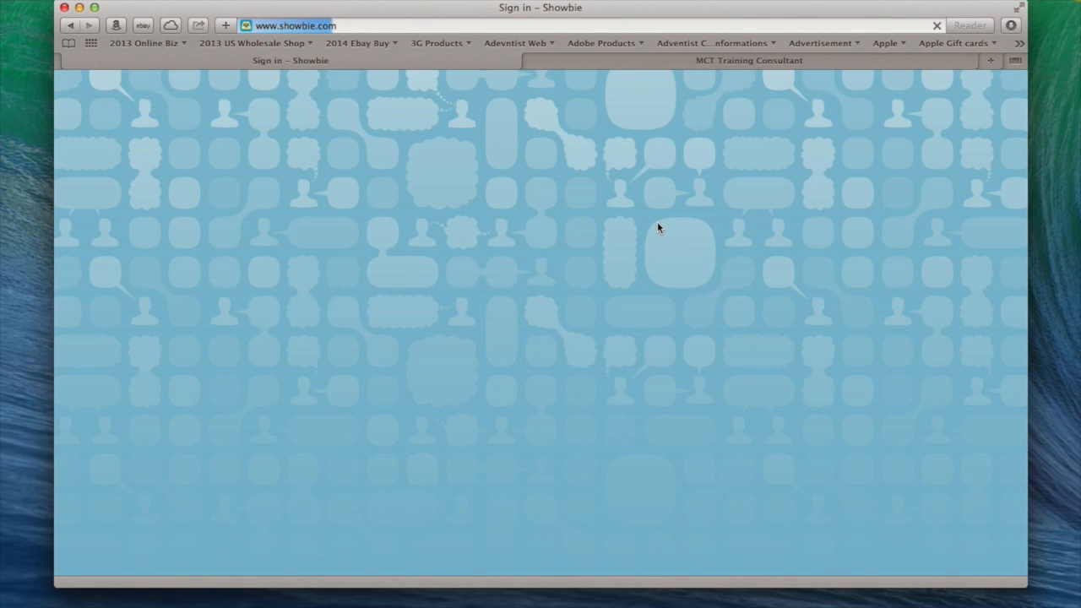